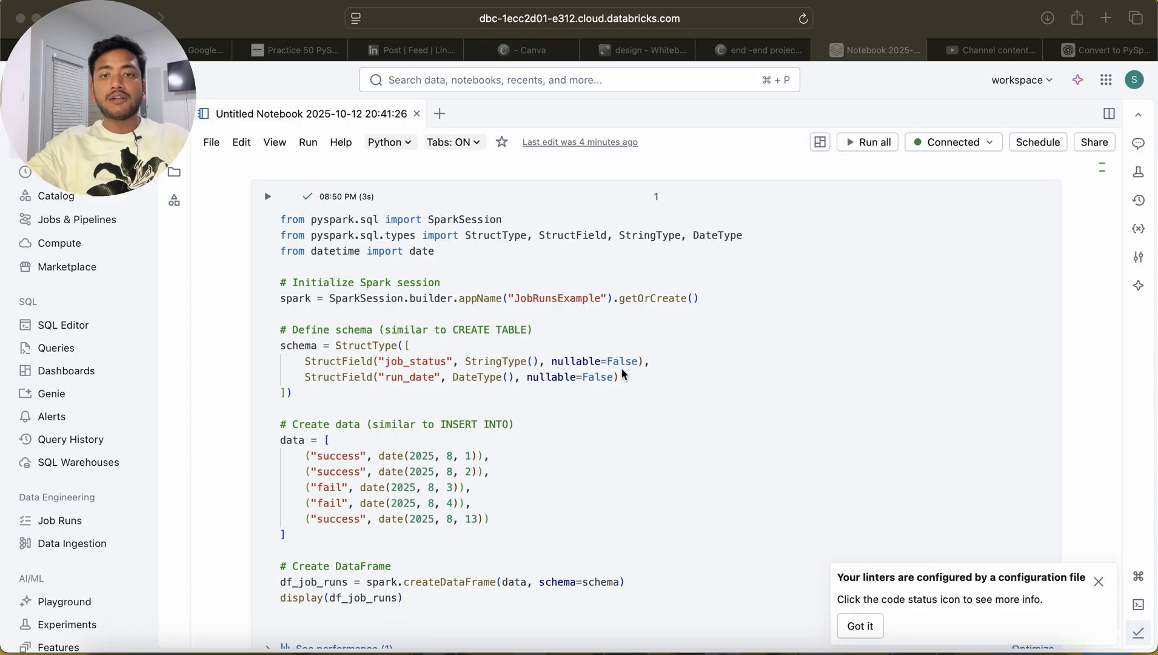
Review the fail rows in the output, highlighting their status and run dates 2025-08-04 and 2025-08-13
scroll("down", 3)
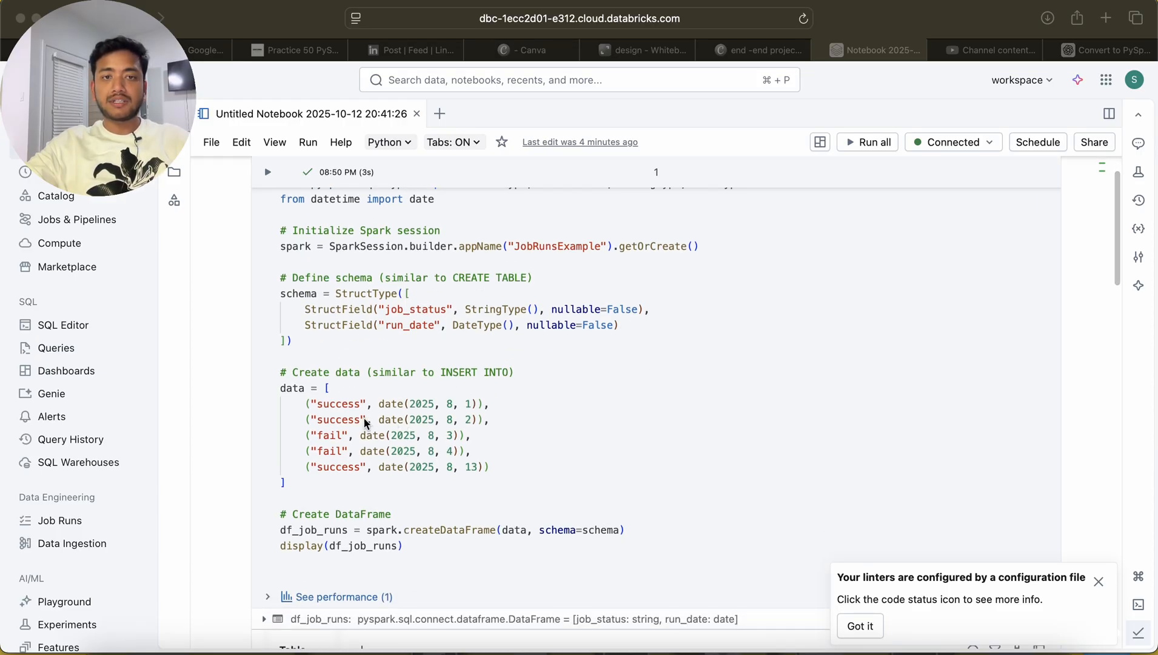
scroll("down", 3)
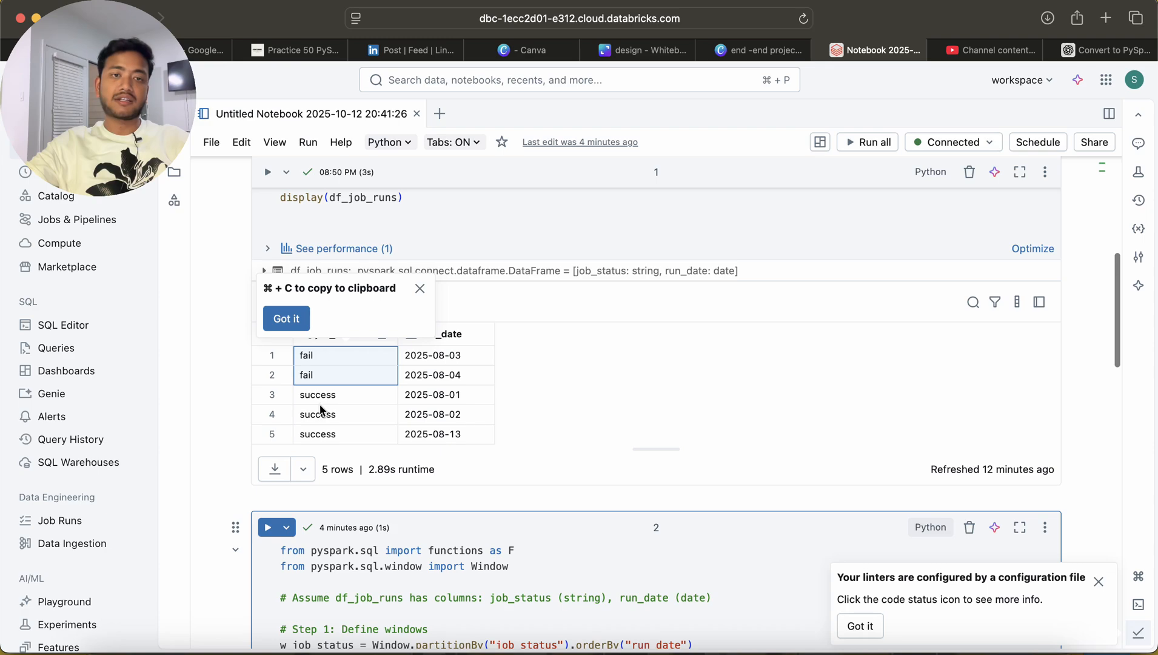
left_click(286, 318)
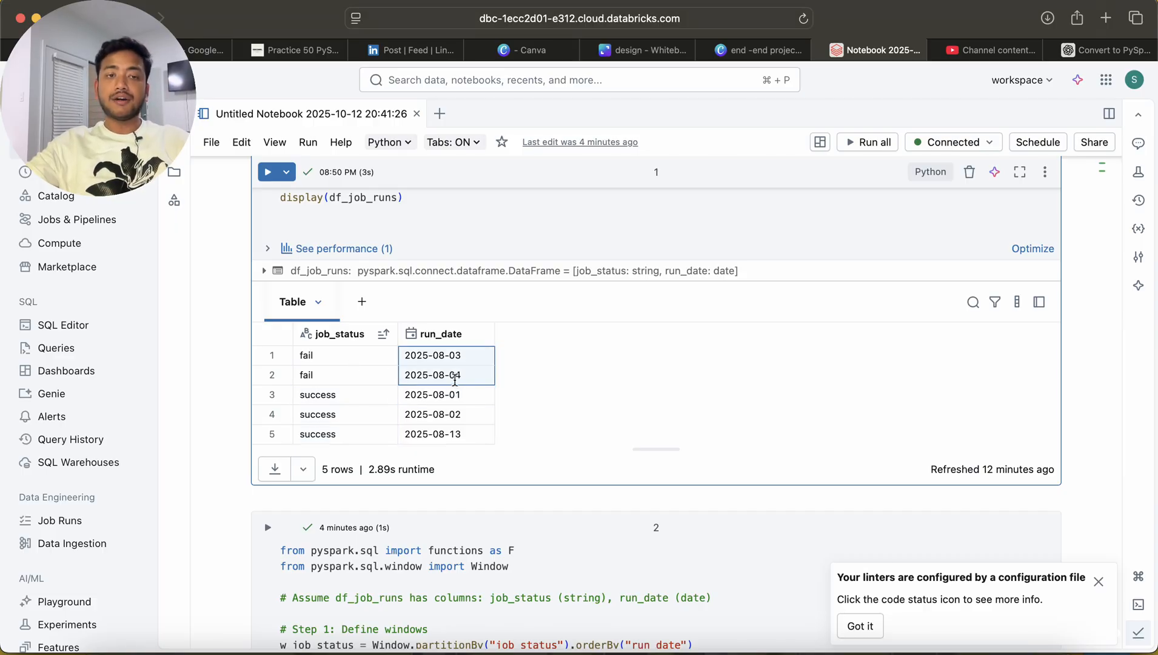
scroll("down", 3)
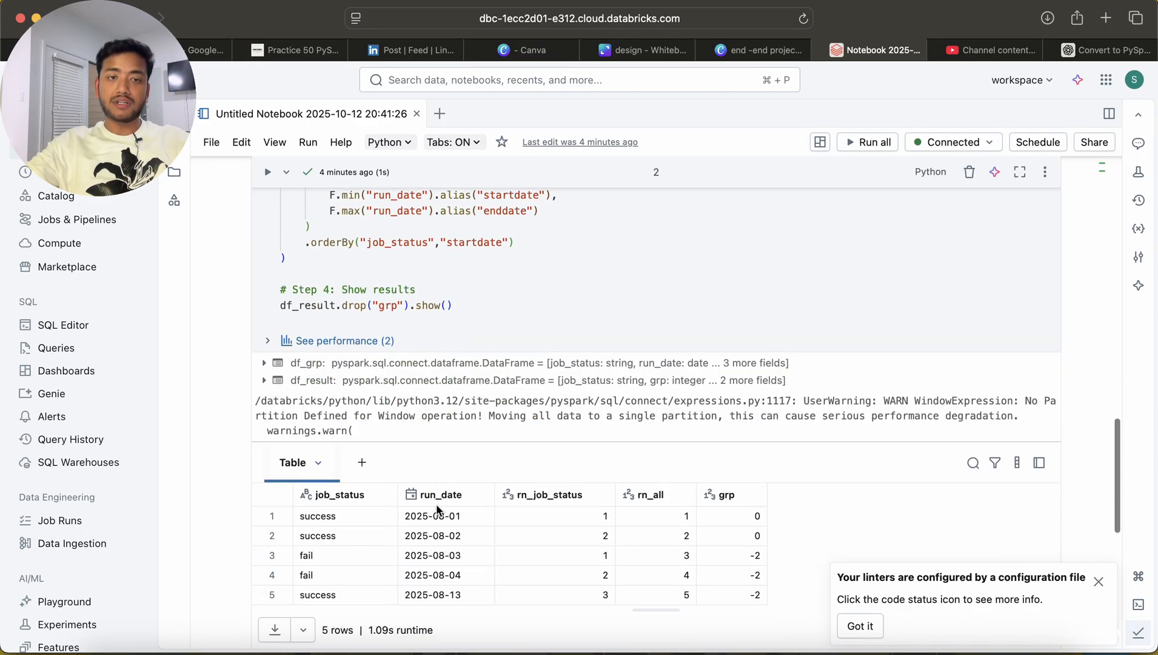
scroll("down", 3)
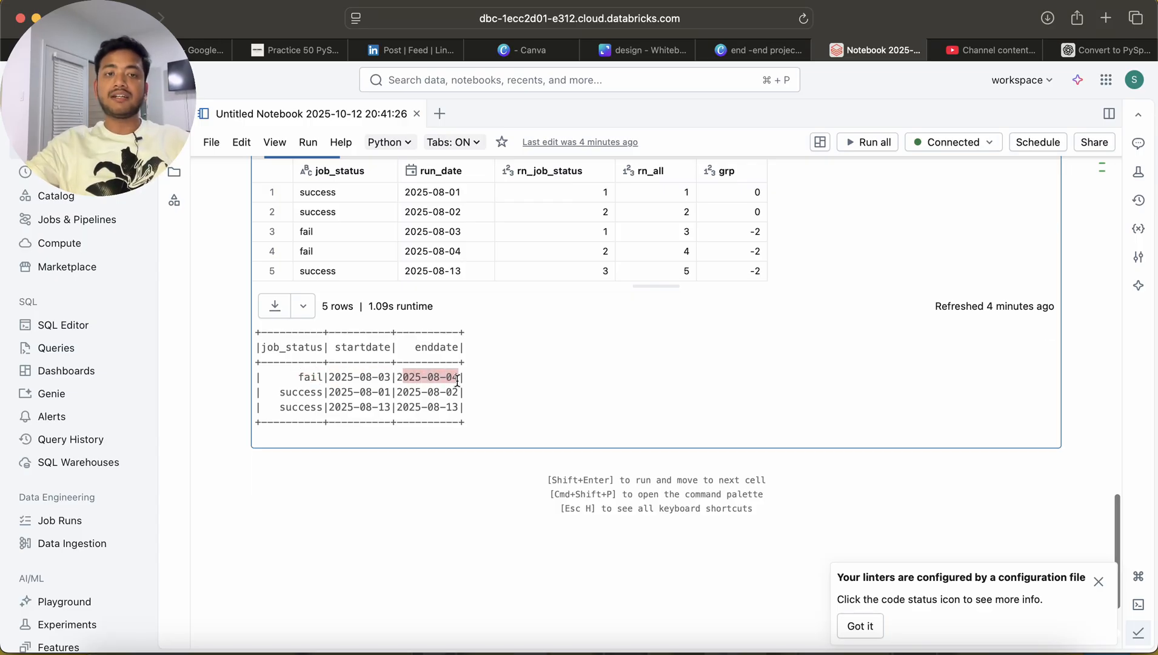
double_click(299, 392)
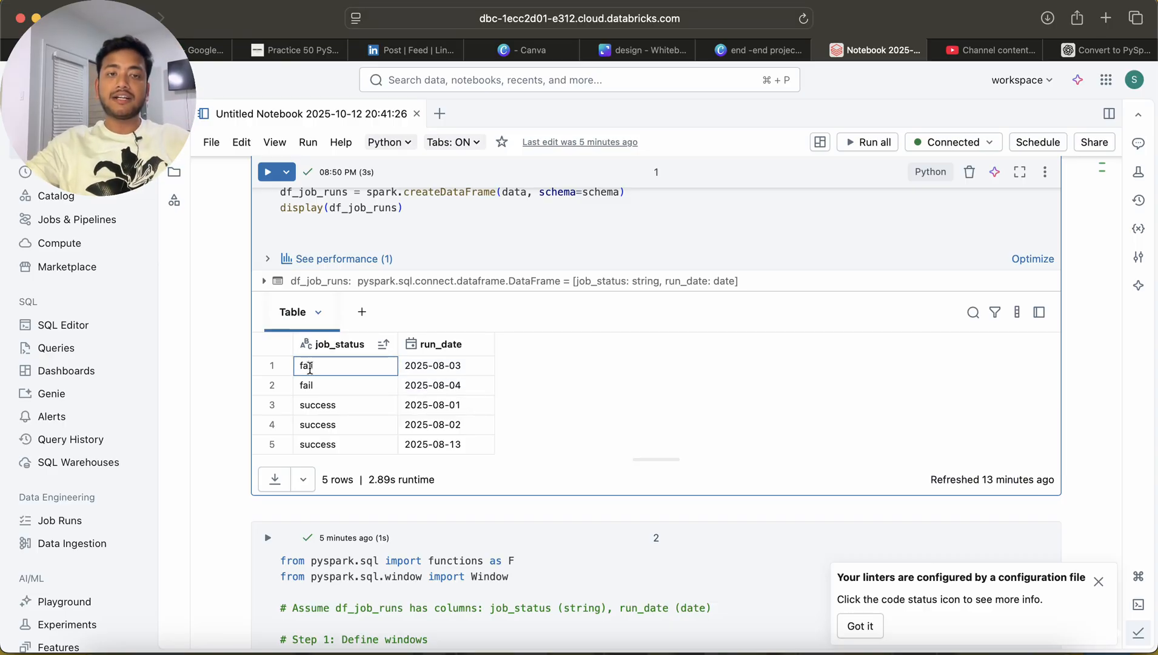
left_click(446, 365)
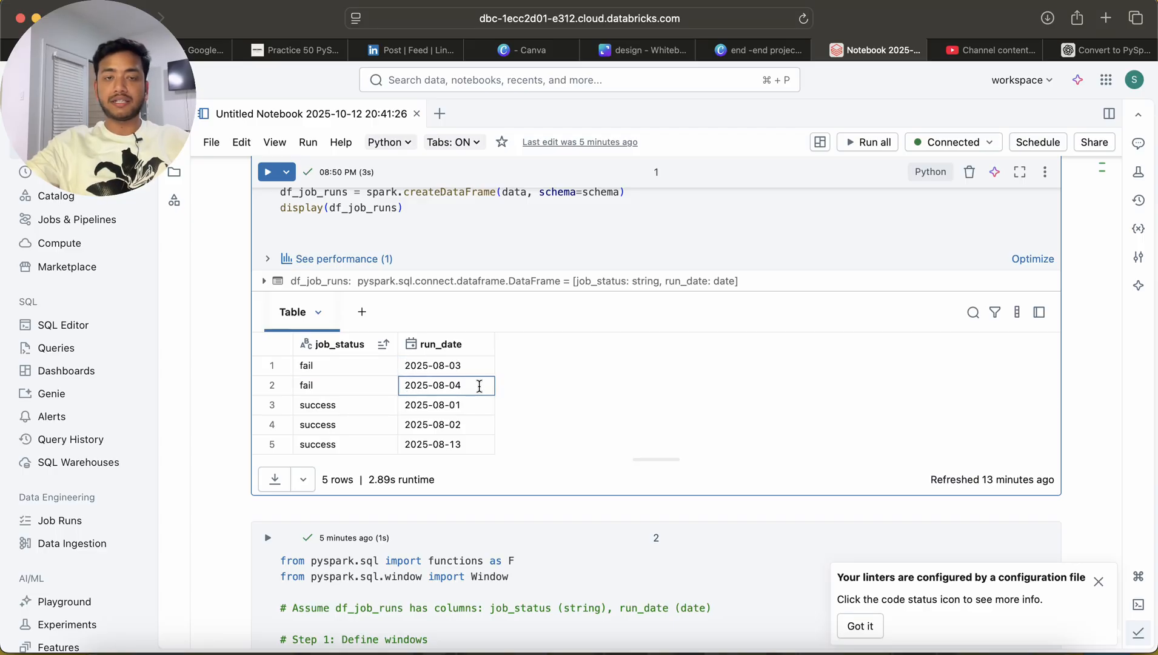
left_click(317, 405)
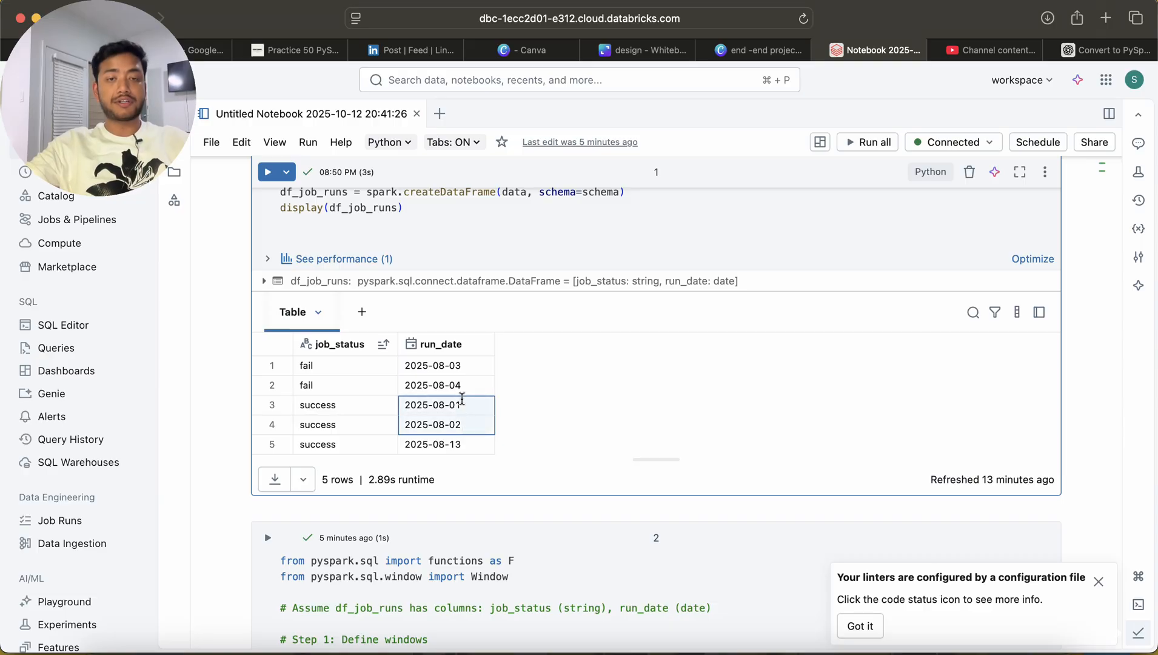
mouse_move(328, 439)
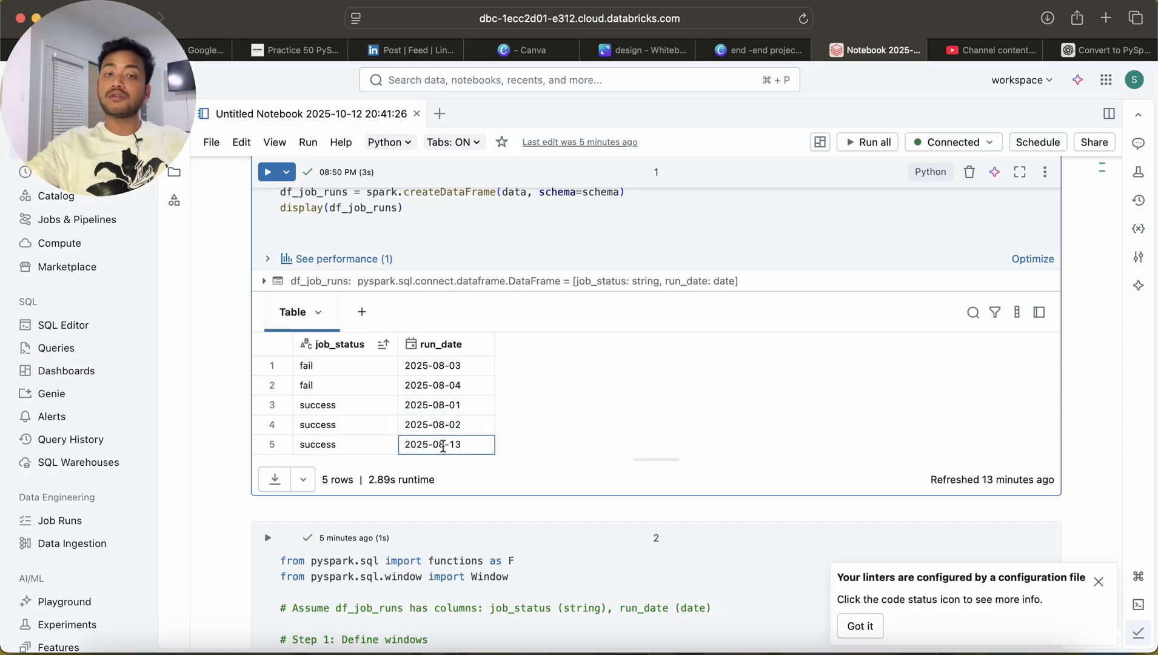
double_click(432, 444)
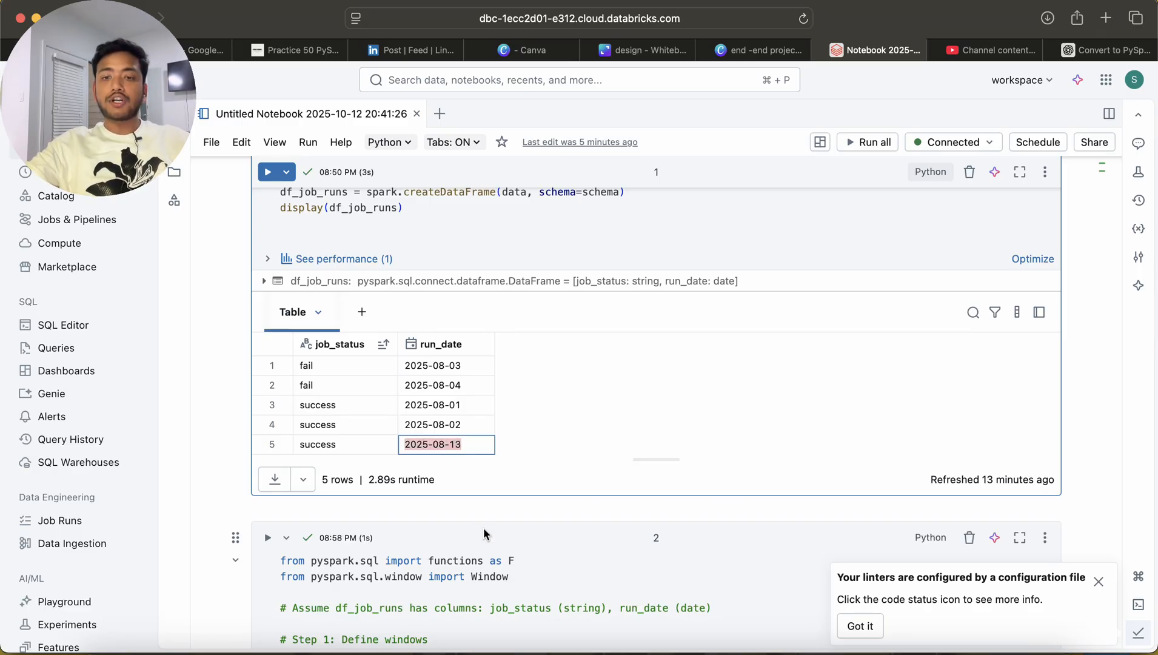
Compare the success run dates 2025-08-01, 2025-08-02, 2025-08-13 against the two fail run dates
scroll("down", 3)
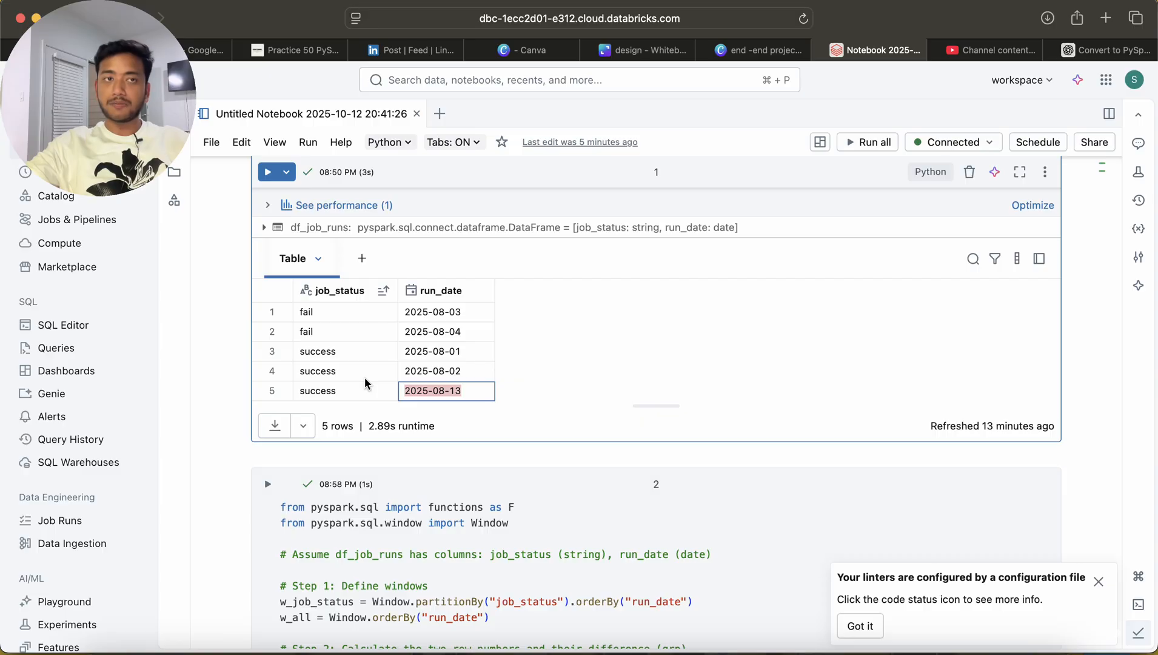
mouse_move(374, 359)
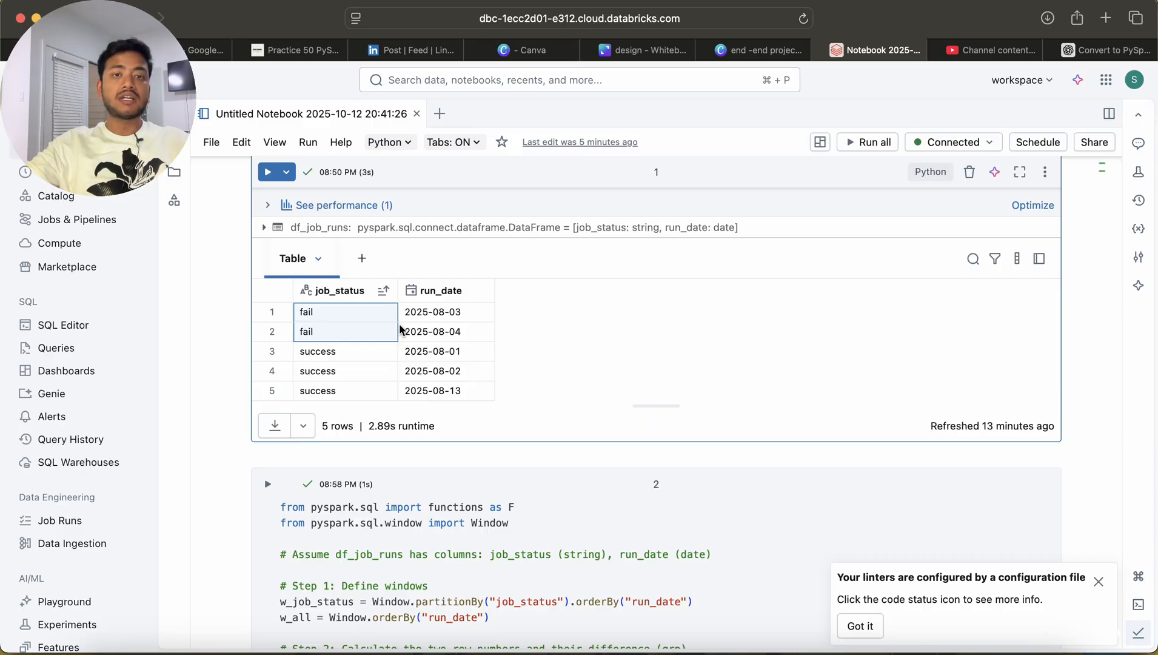
left_click(446, 312)
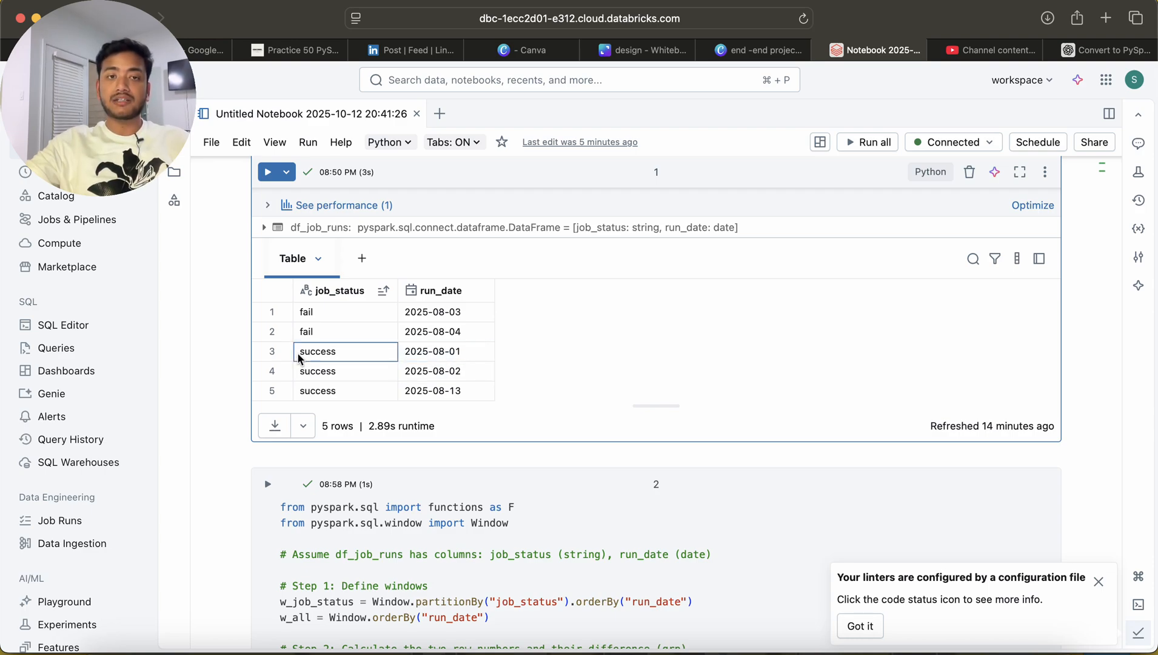
left_click_drag(316, 351, 316, 390)
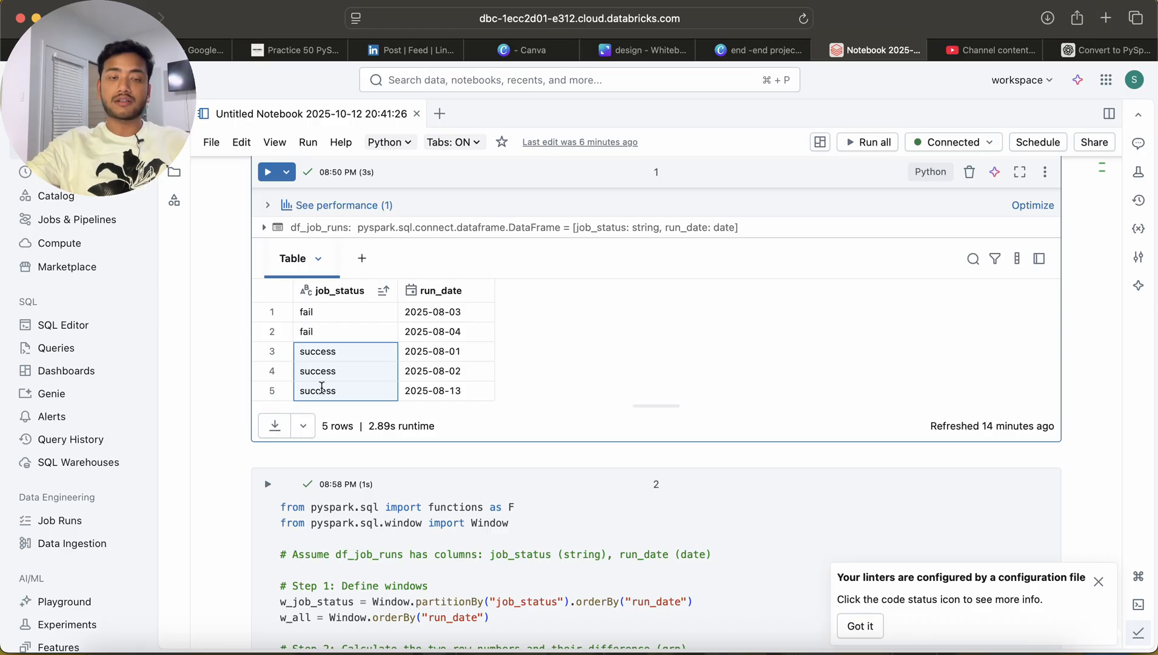
left_click(446, 350)
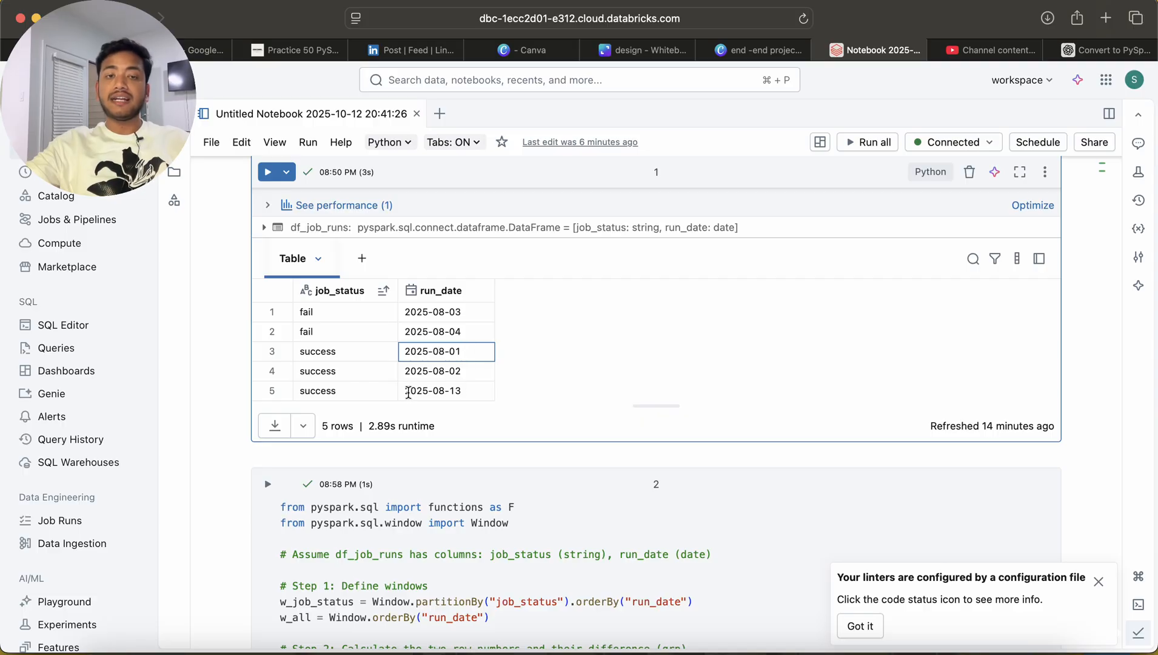
left_click(446, 390)
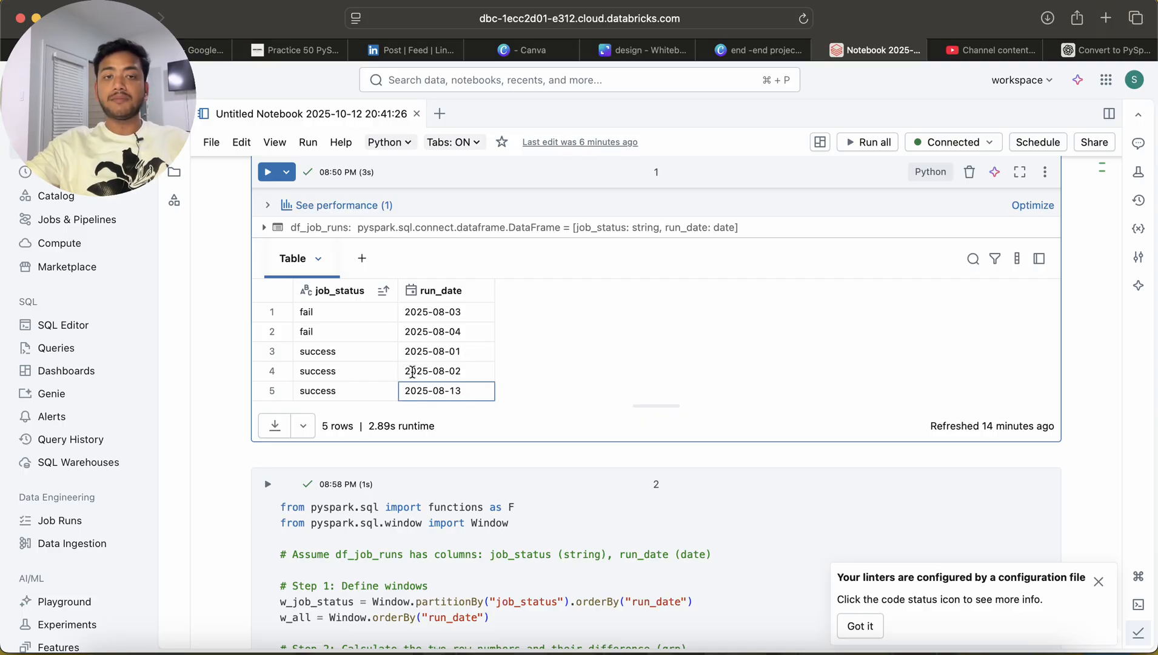
left_click(447, 372)
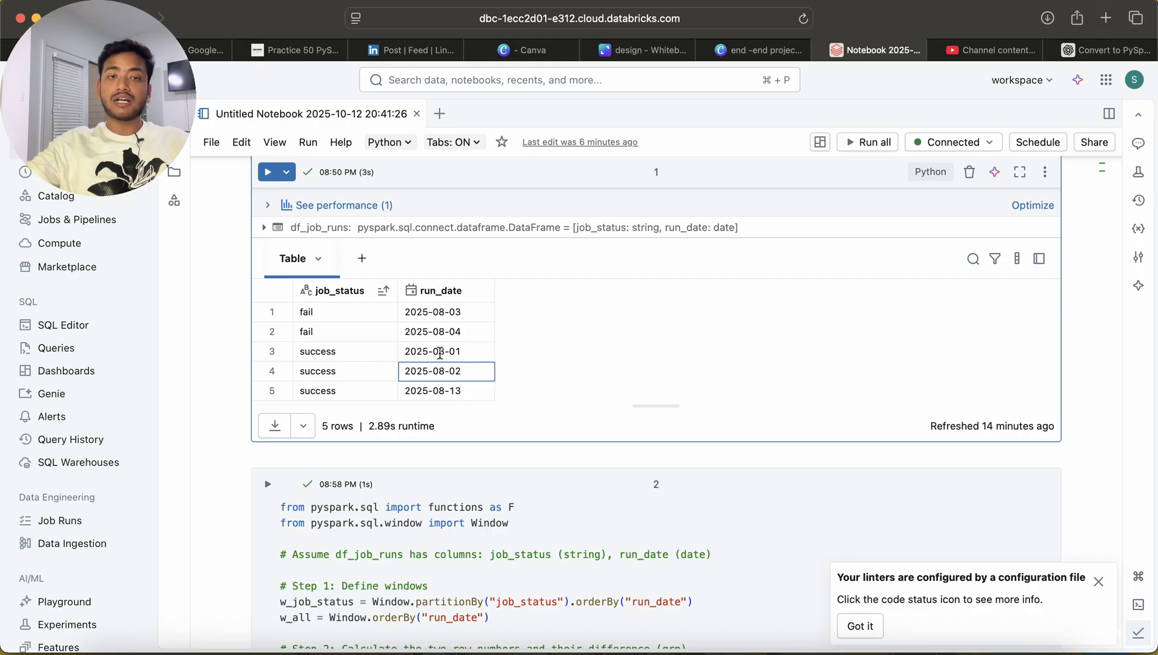
left_click(446, 350)
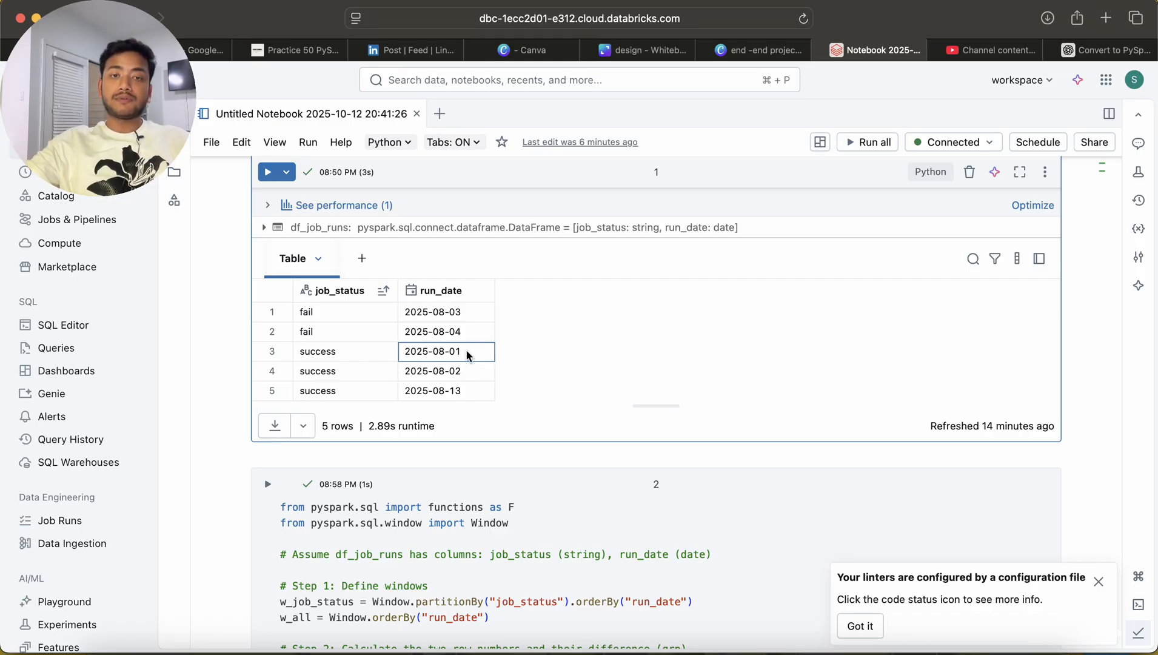
left_click(447, 390)
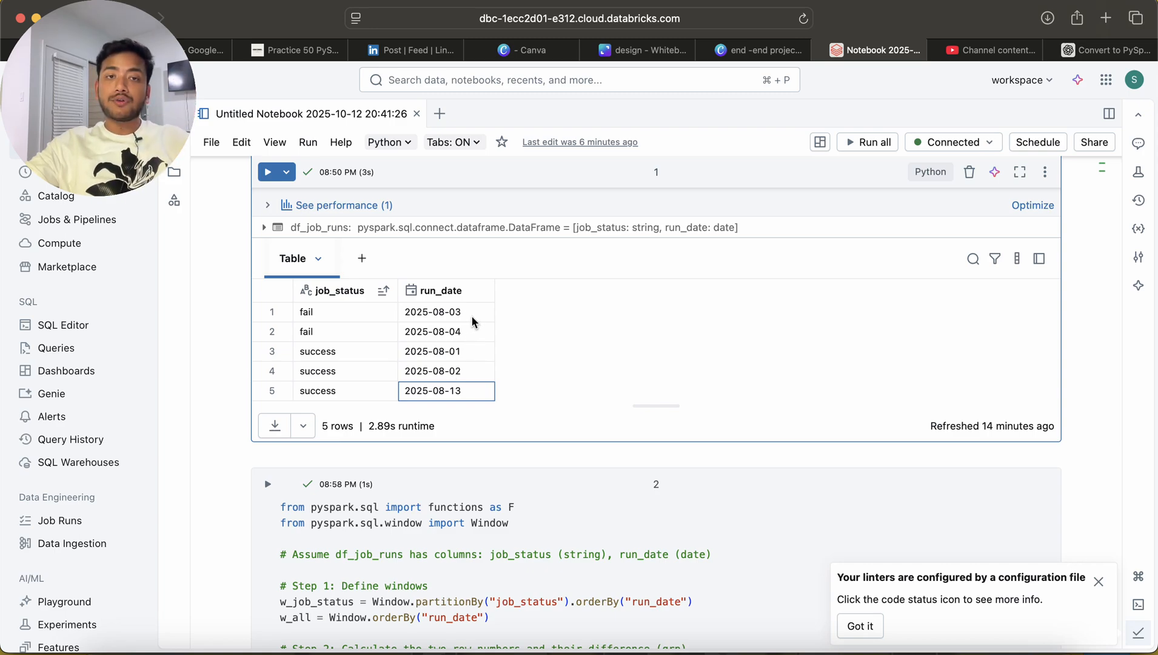
left_click(446, 311)
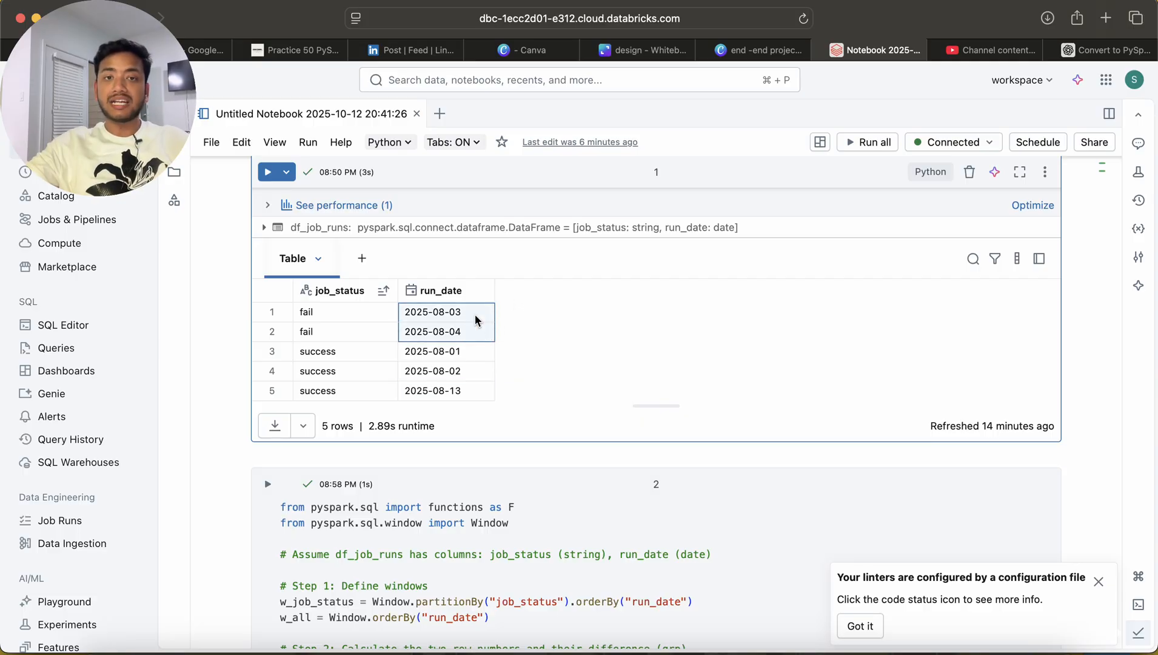
mouse_move(498, 330)
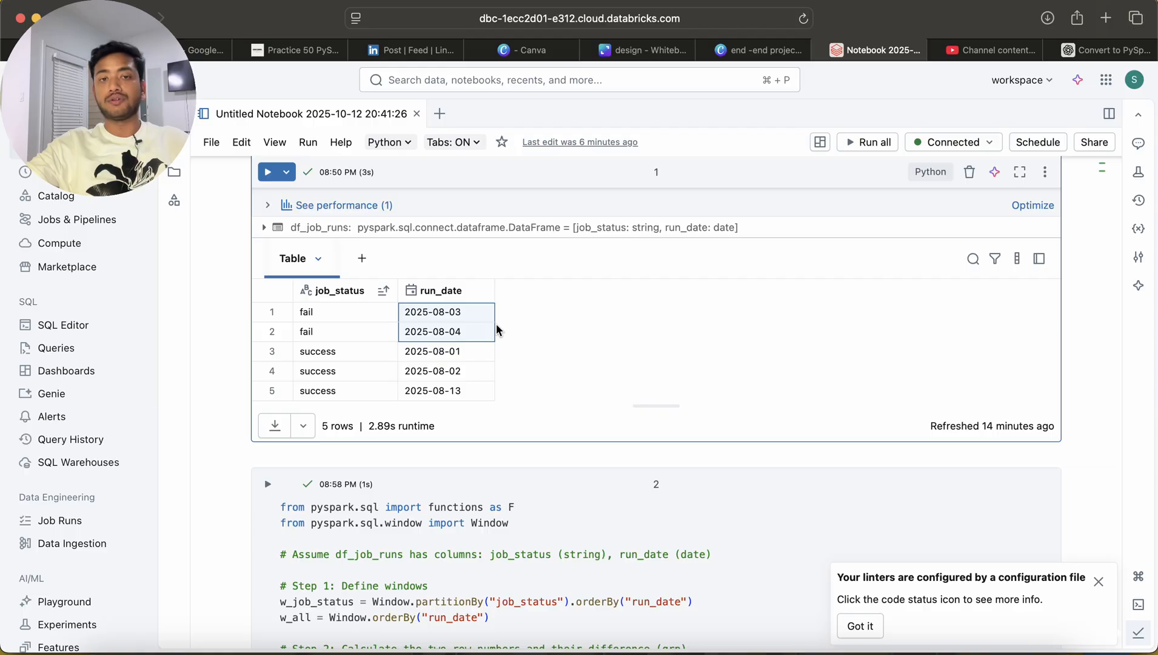
mouse_move(485, 375)
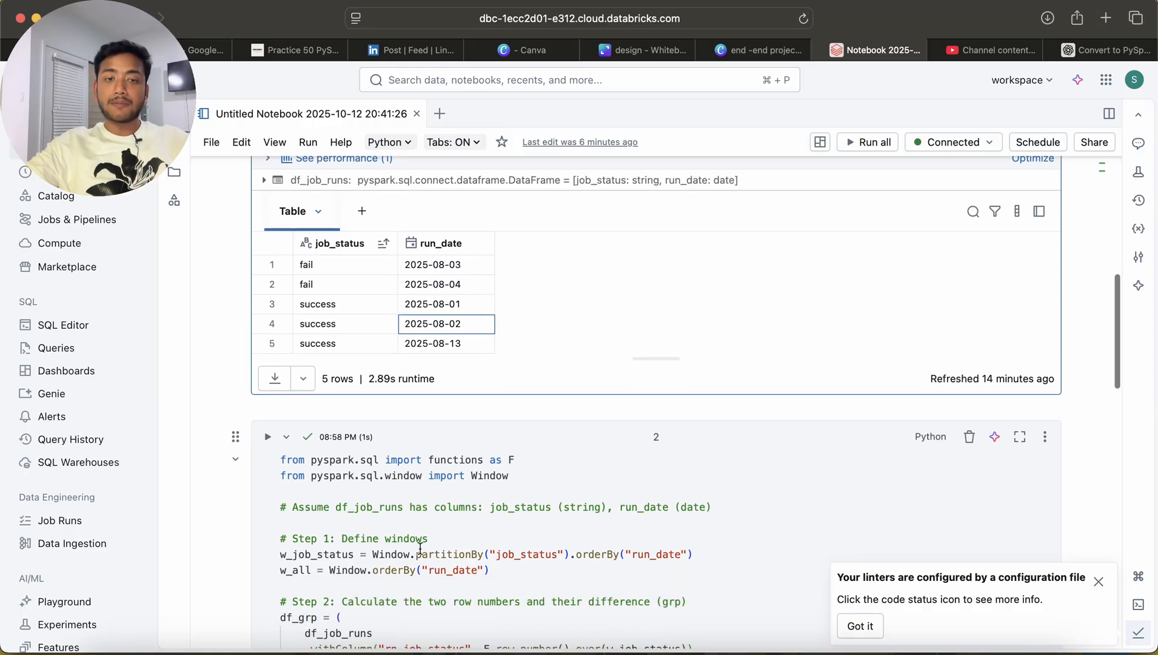
Review the window's partitionBy and the rn_job_status and rn_all row-number expressions in the code
double_click(451, 555)
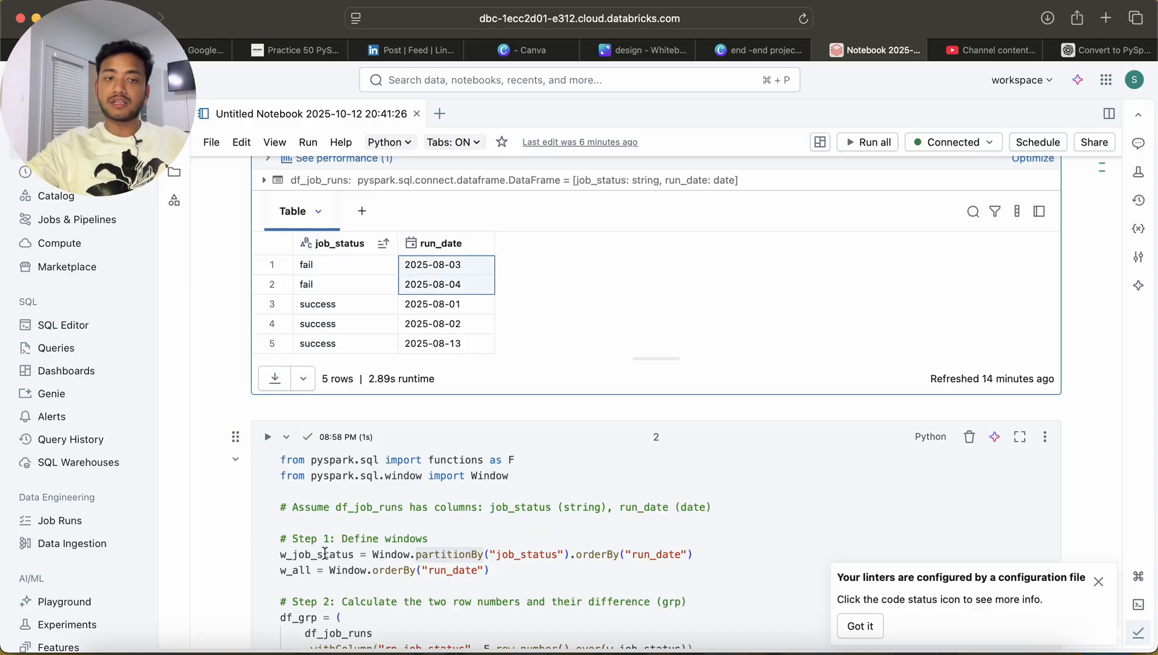
double_click(316, 554)
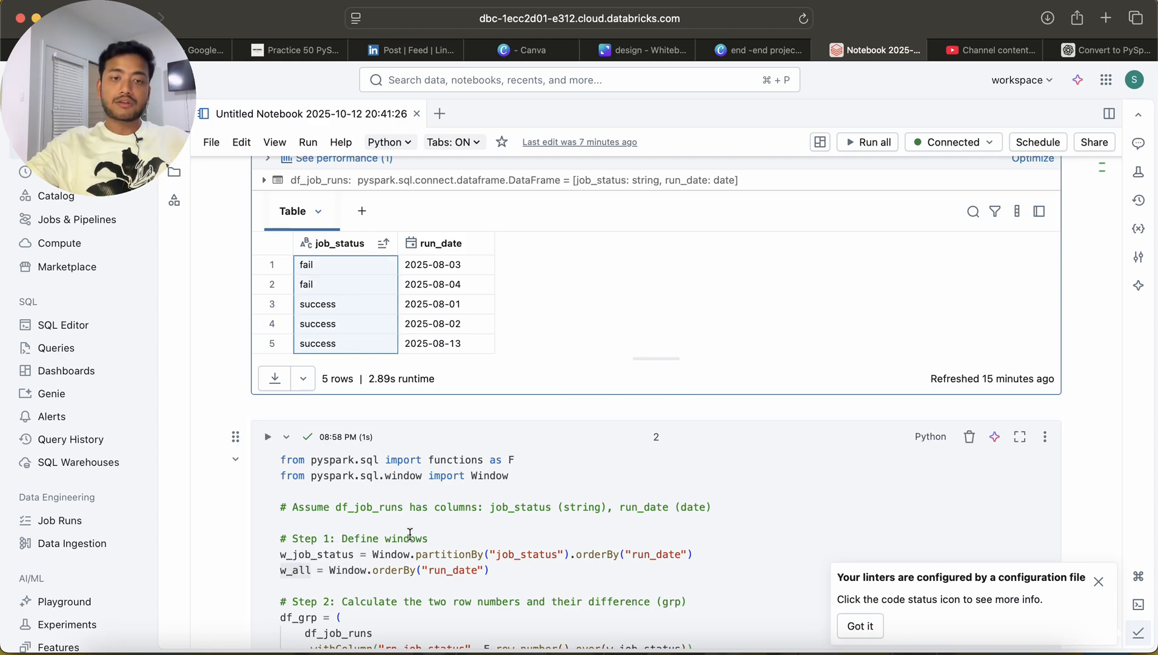
scroll("down", 3)
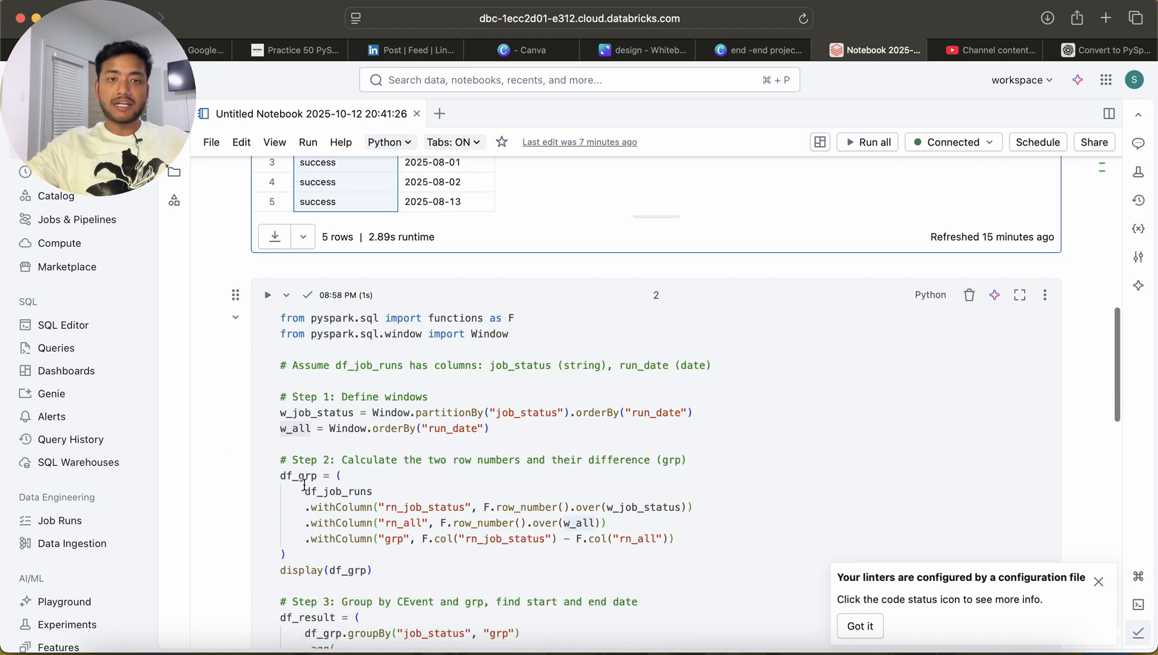
double_click(298, 475)
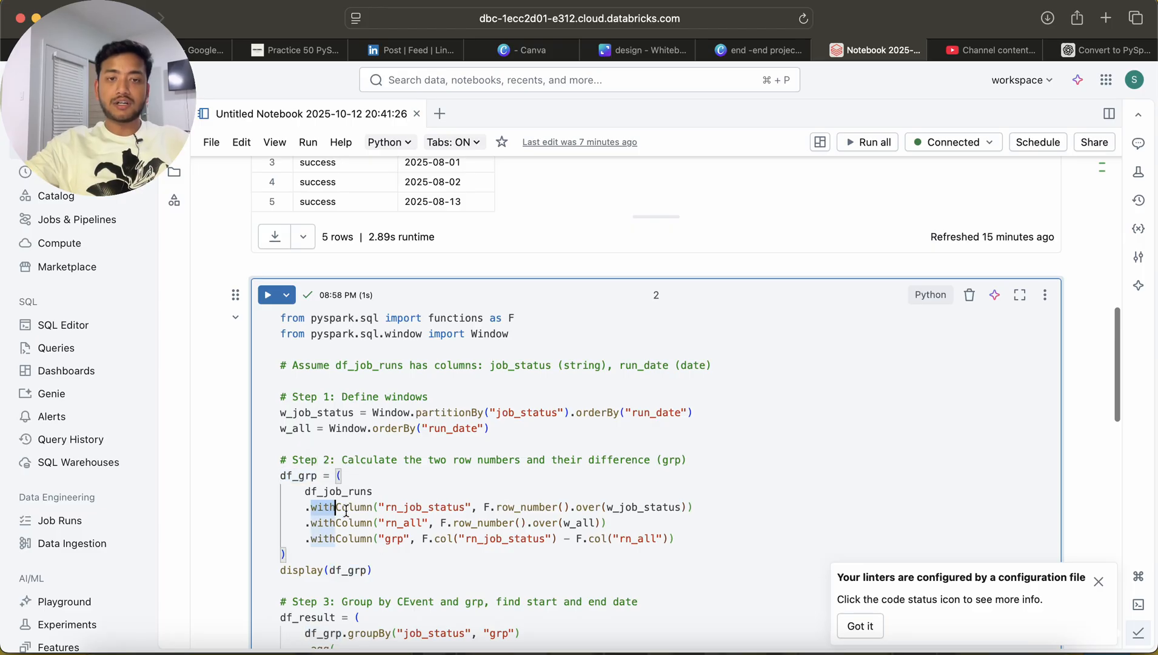
double_click(425, 507)
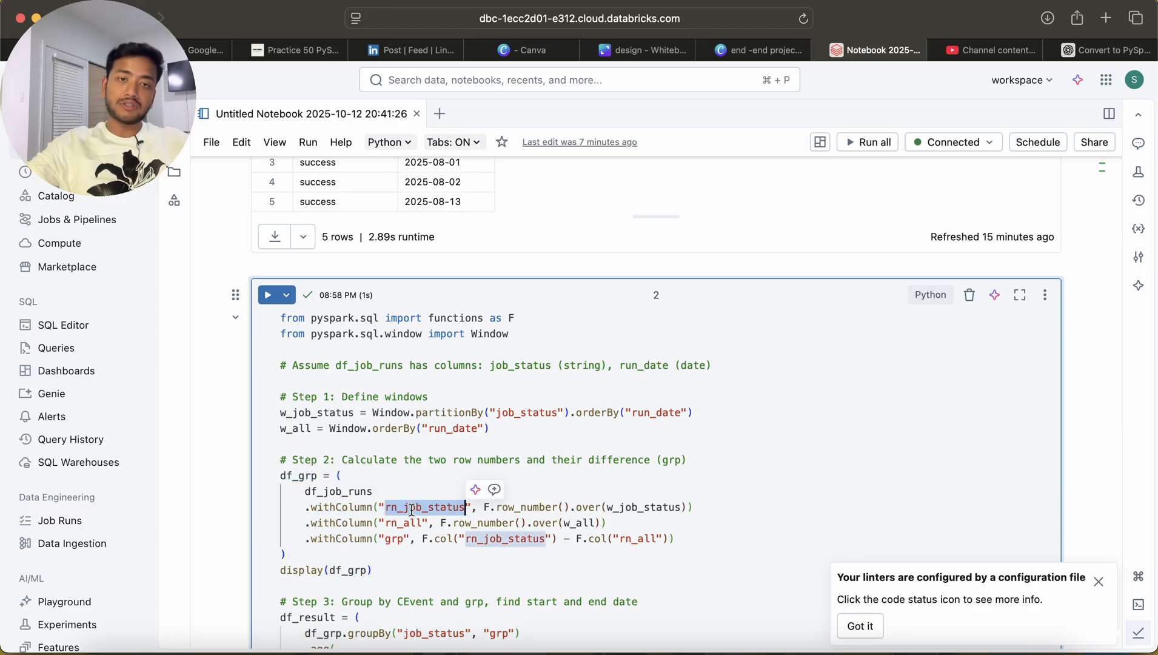
mouse_move(683, 507)
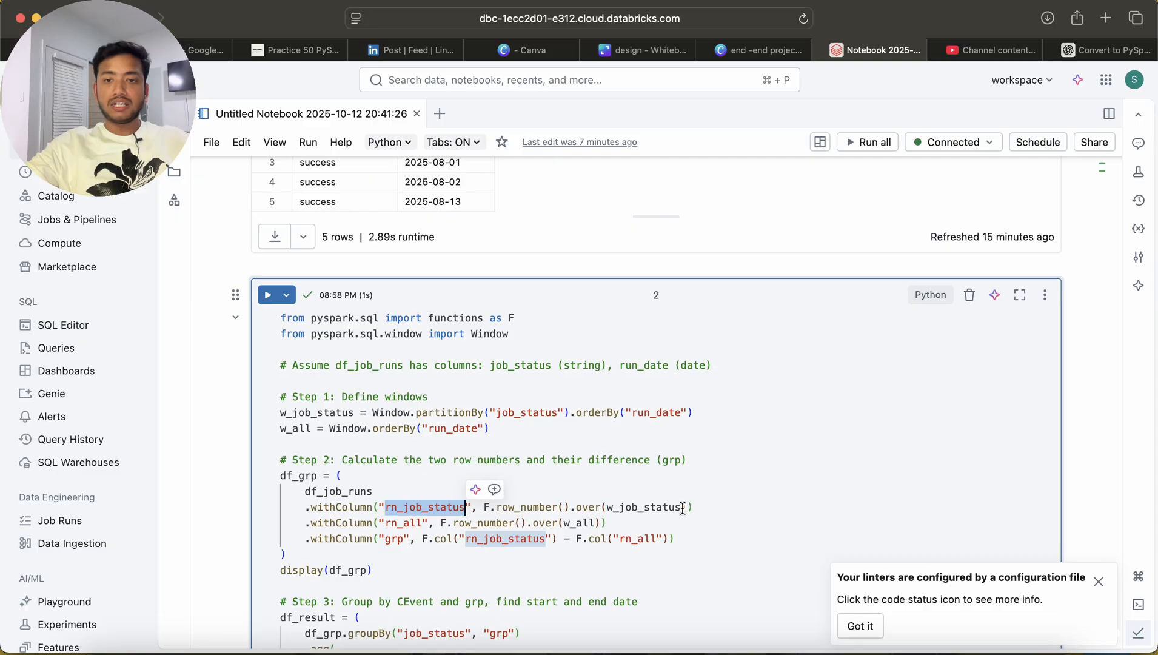
double_click(404, 523)
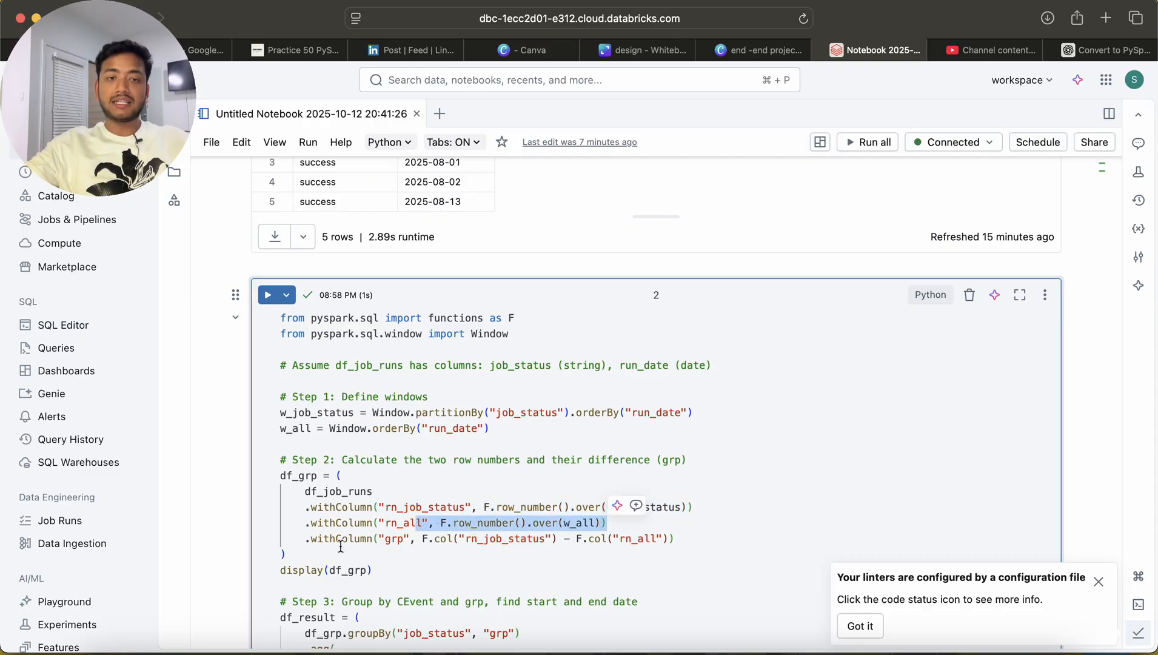
double_click(394, 539)
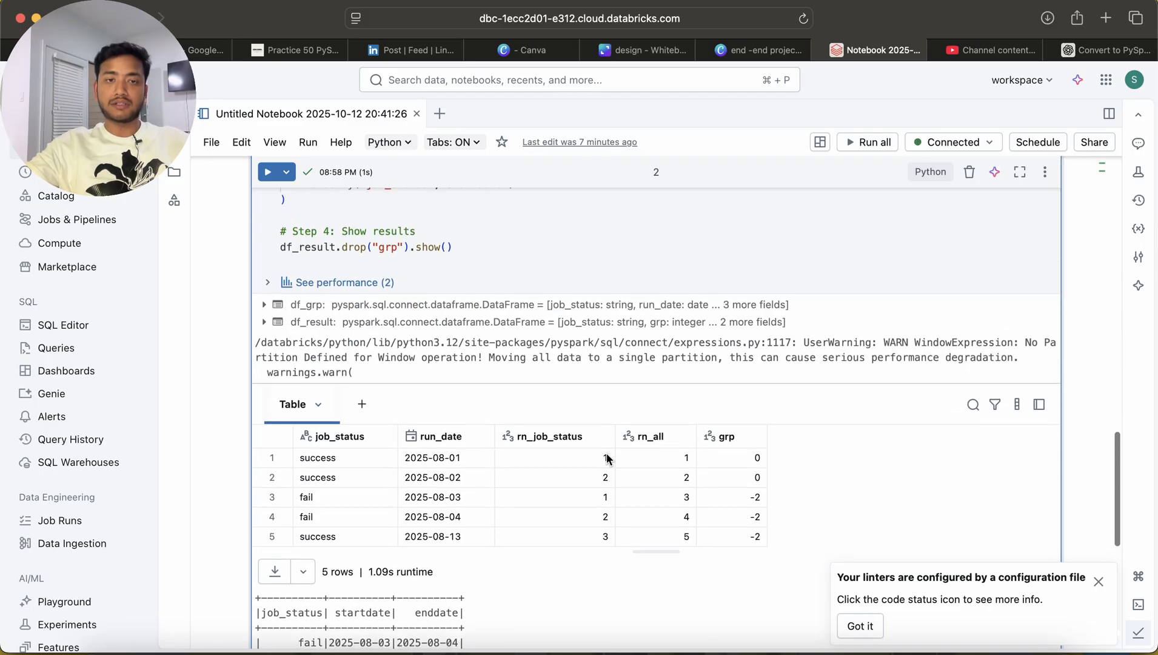
mouse_move(569, 463)
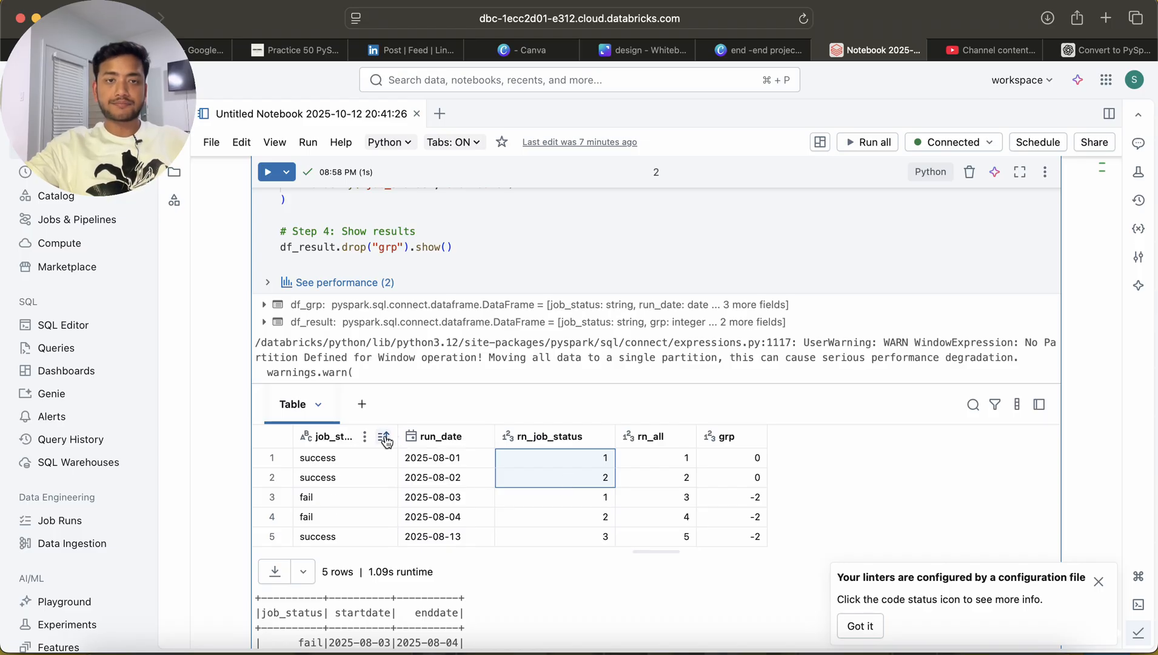
Sort the output table by job_status so the two fail rows are listed first
left_click(384, 436)
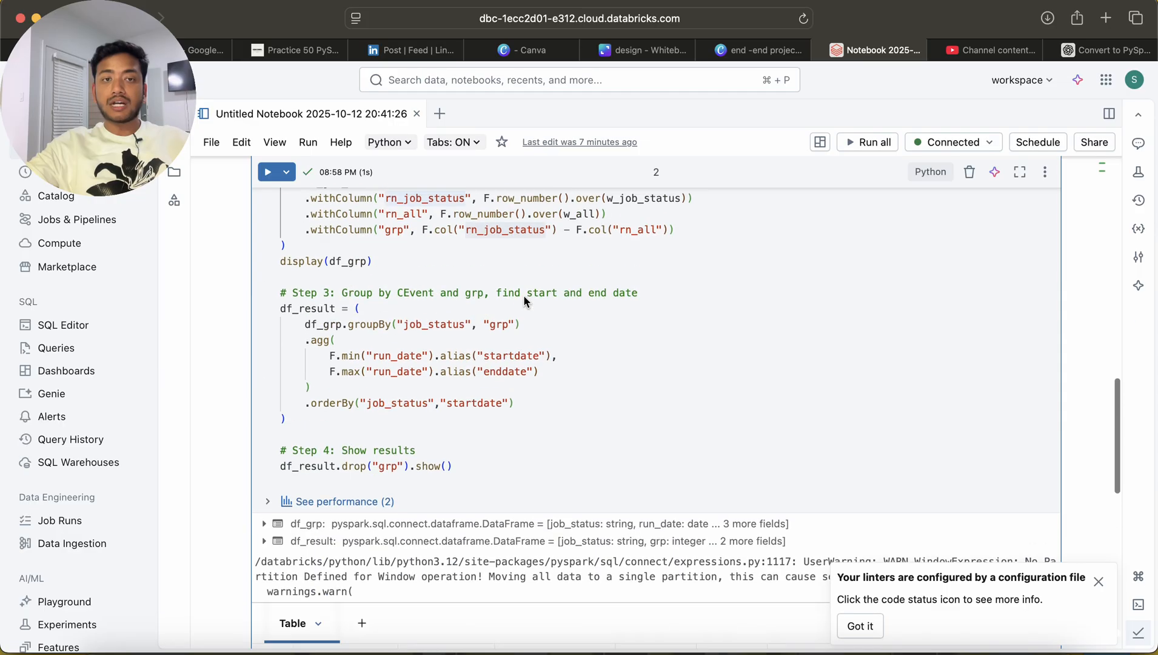
scroll("down", 3)
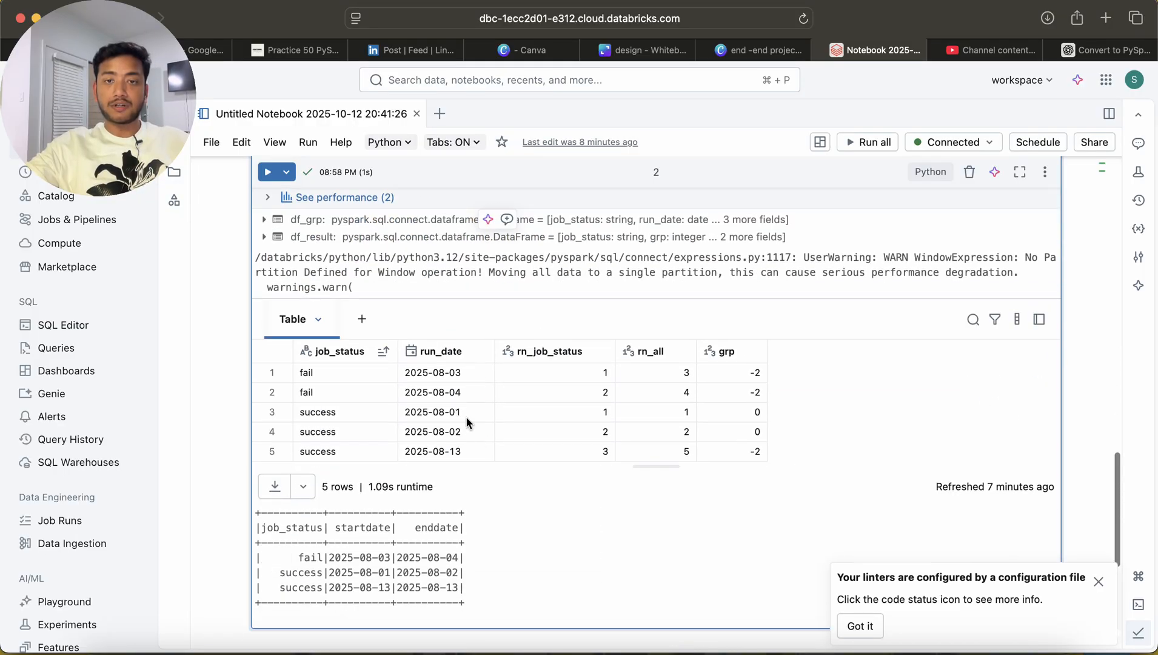
left_click(447, 432)
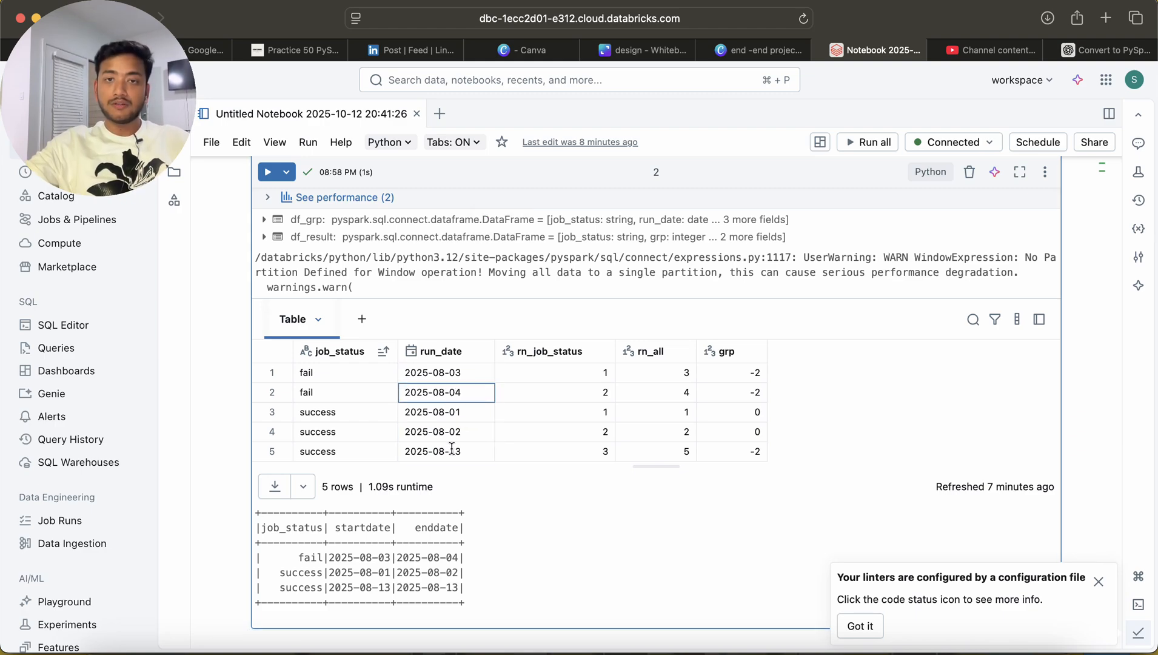
left_click(554, 372)
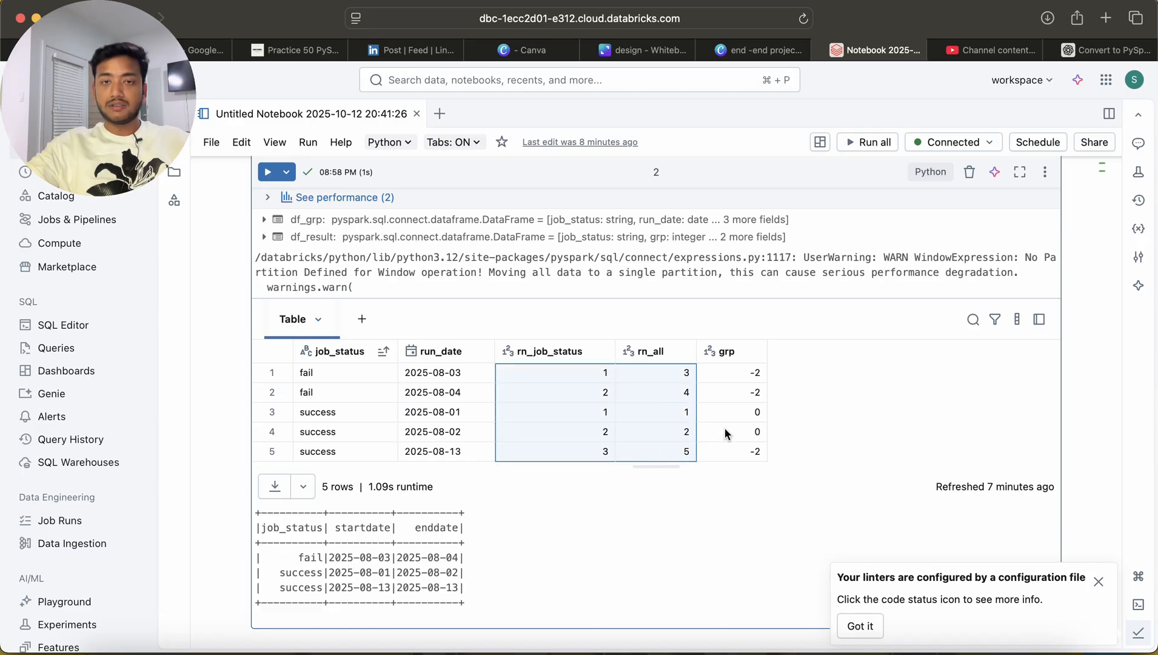
left_click(446, 411)
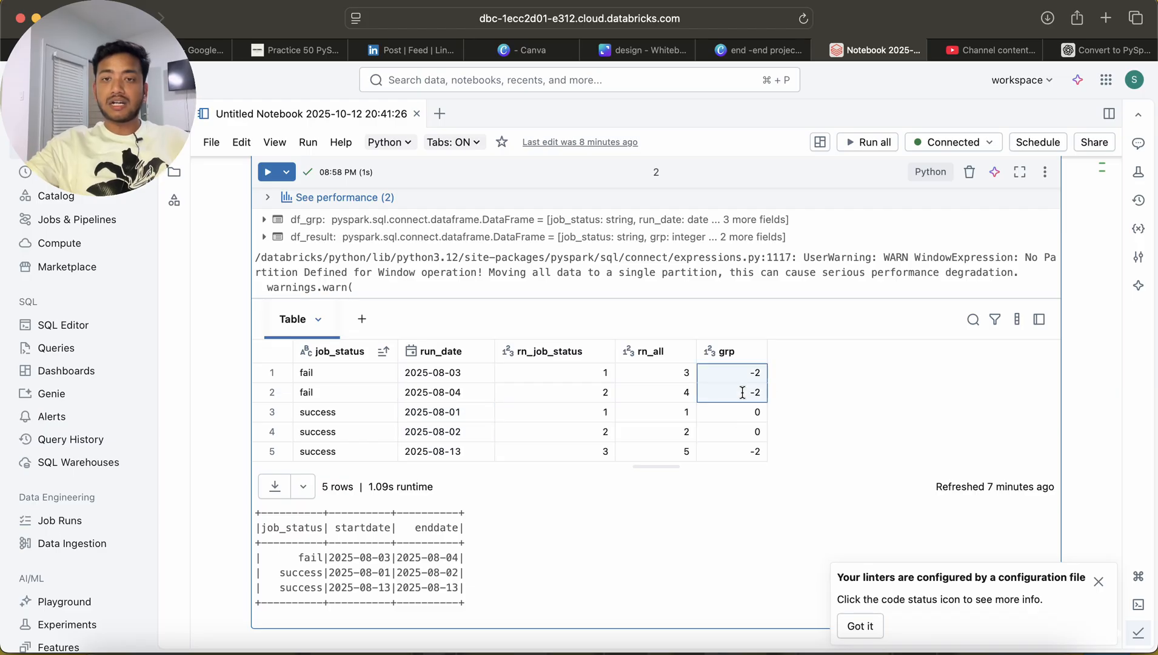
left_click(732, 451)
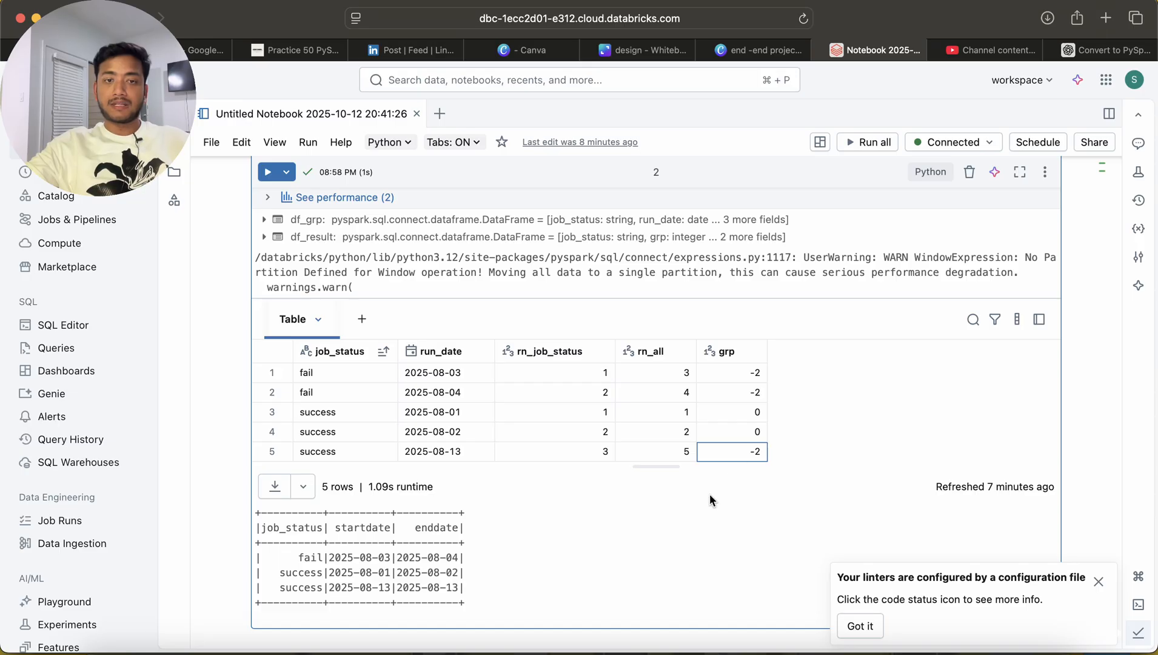
scroll("down", 3)
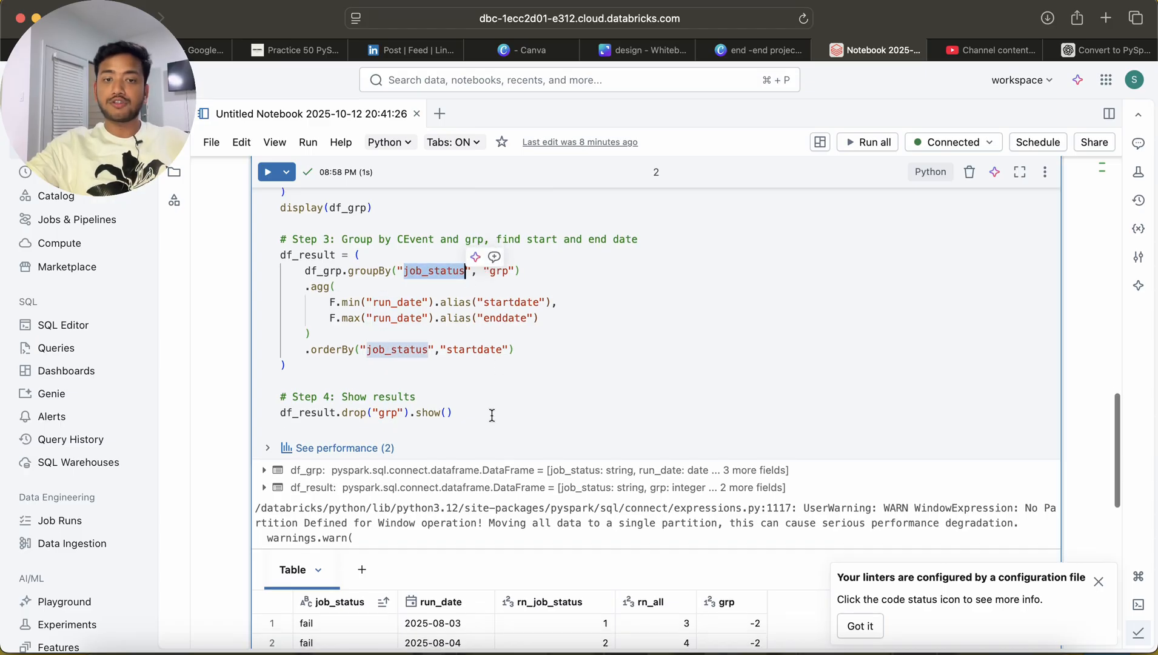
scroll("down", 3)
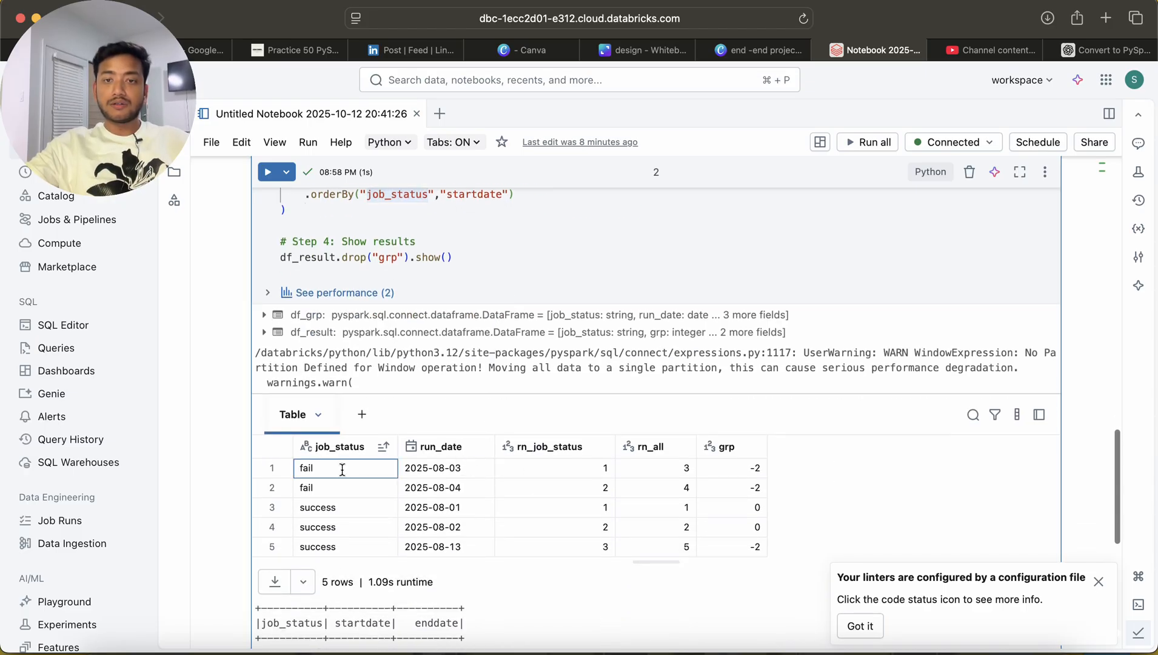
left_click(731, 467)
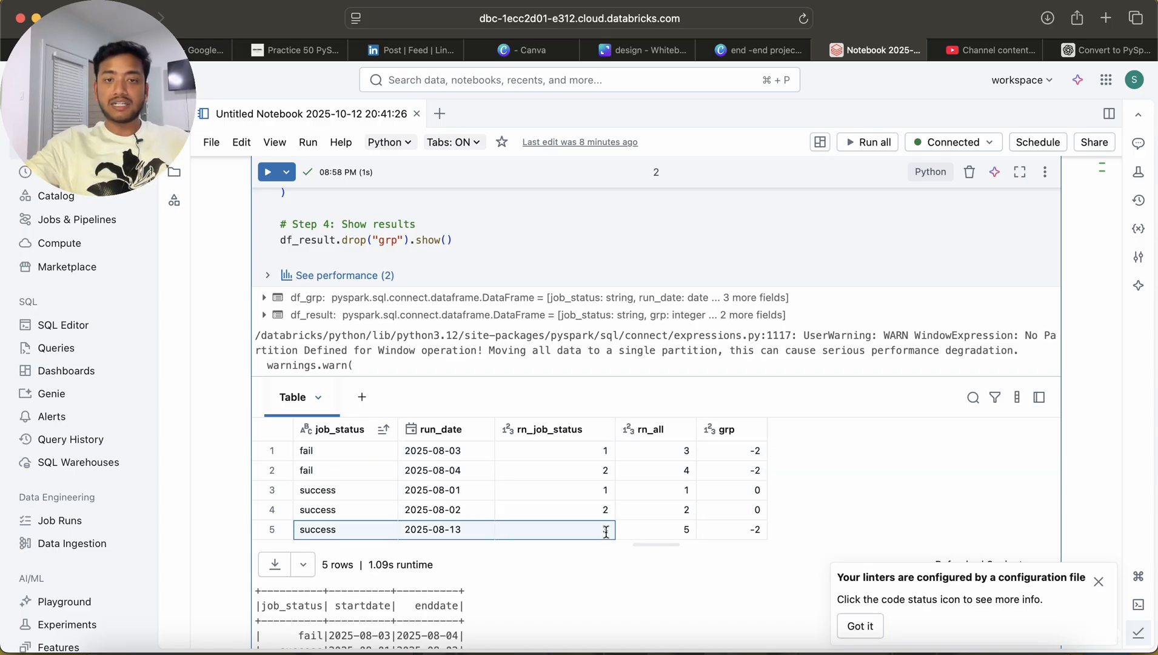
scroll("down", 3)
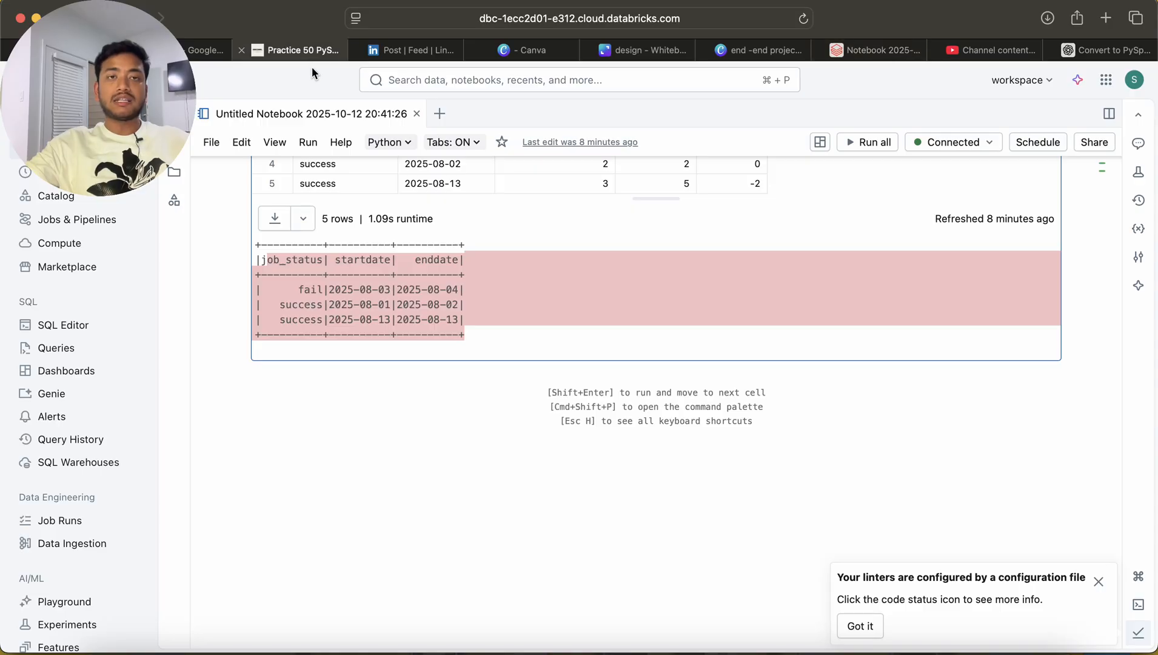
Browse the Practice 50 PySpark Interview Questions curriculum, then return to the Databricks notebook
left_click(298, 50)
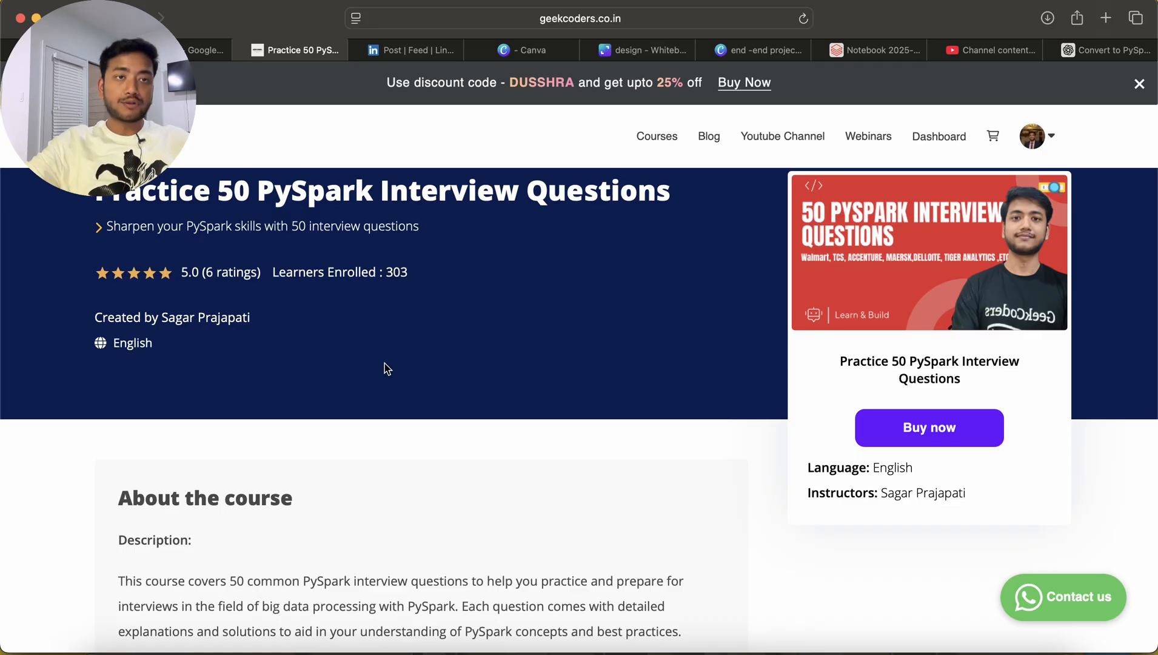
mouse_move(377, 475)
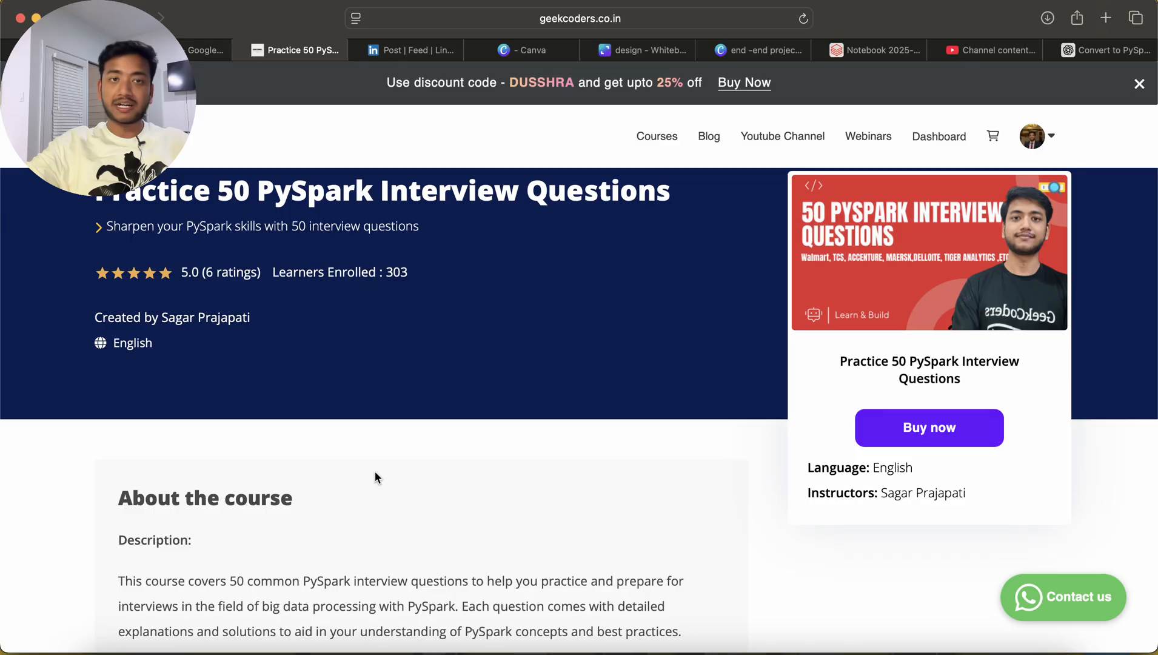
scroll("down", 3)
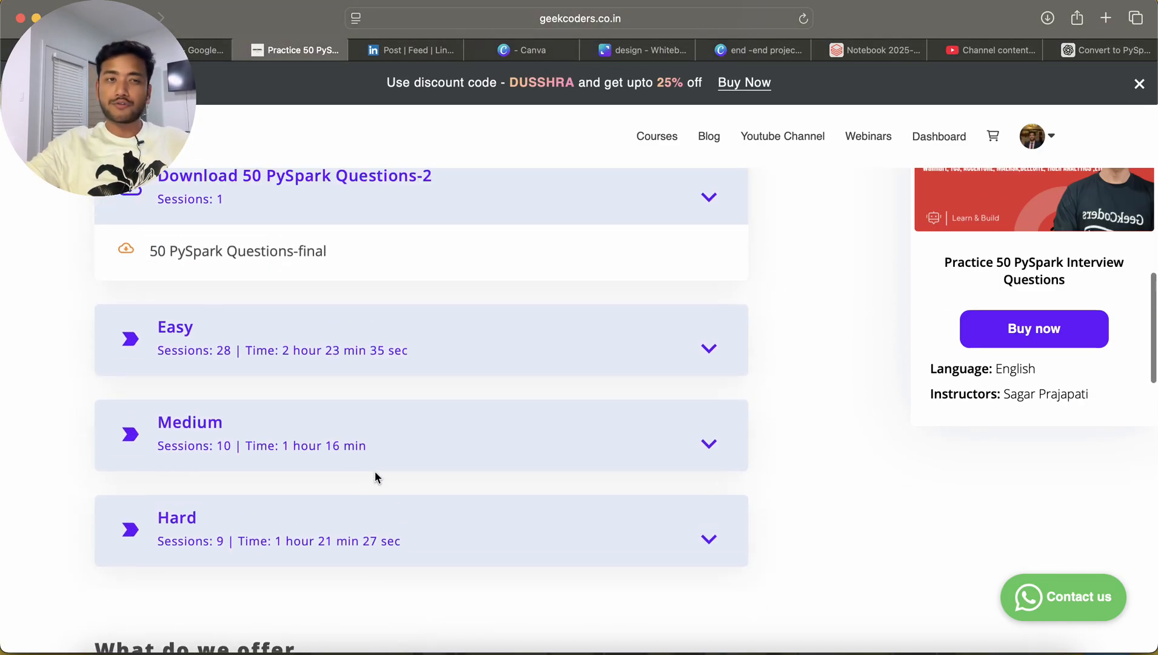
scroll("up", 3)
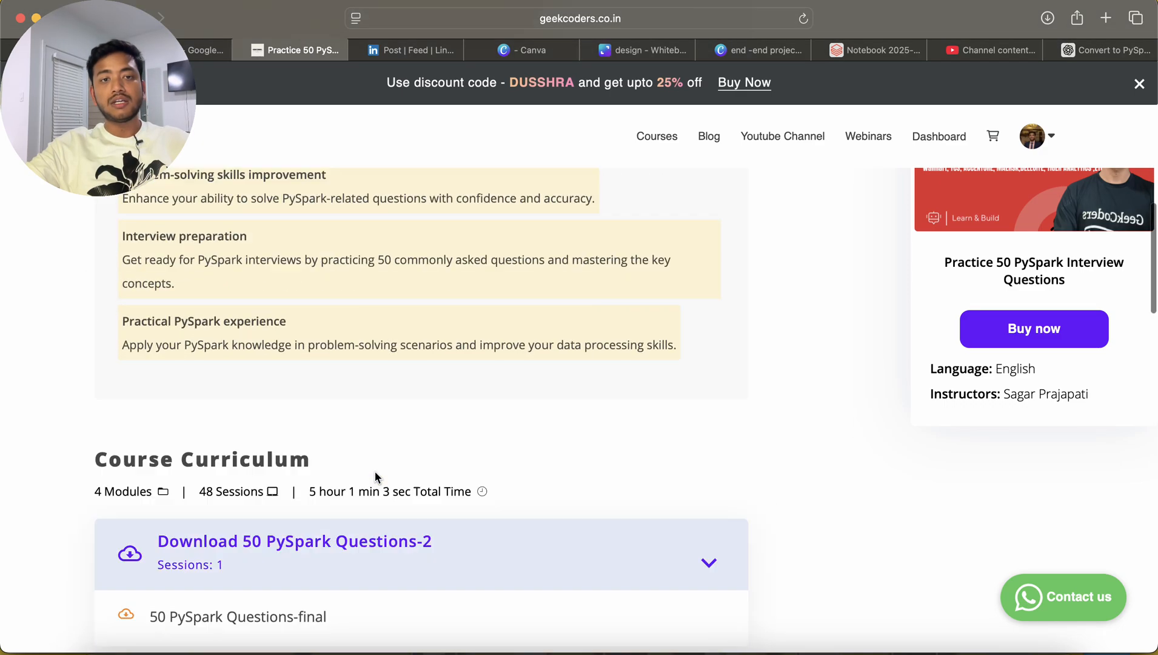
scroll("down", 3)
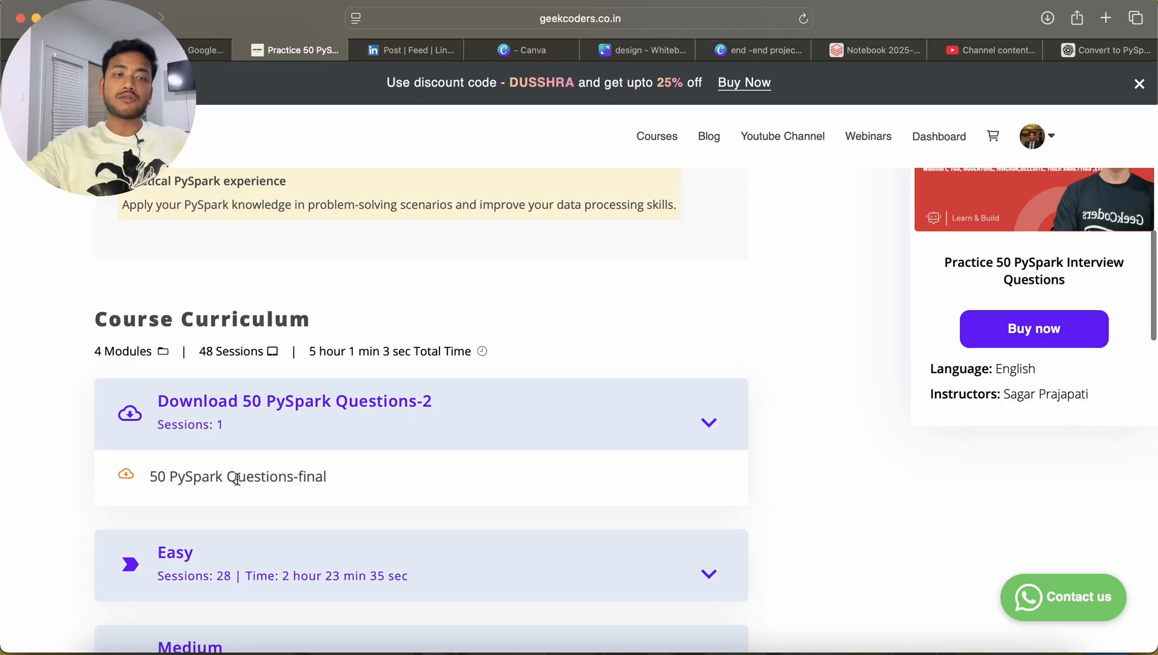
scroll("up", 3)
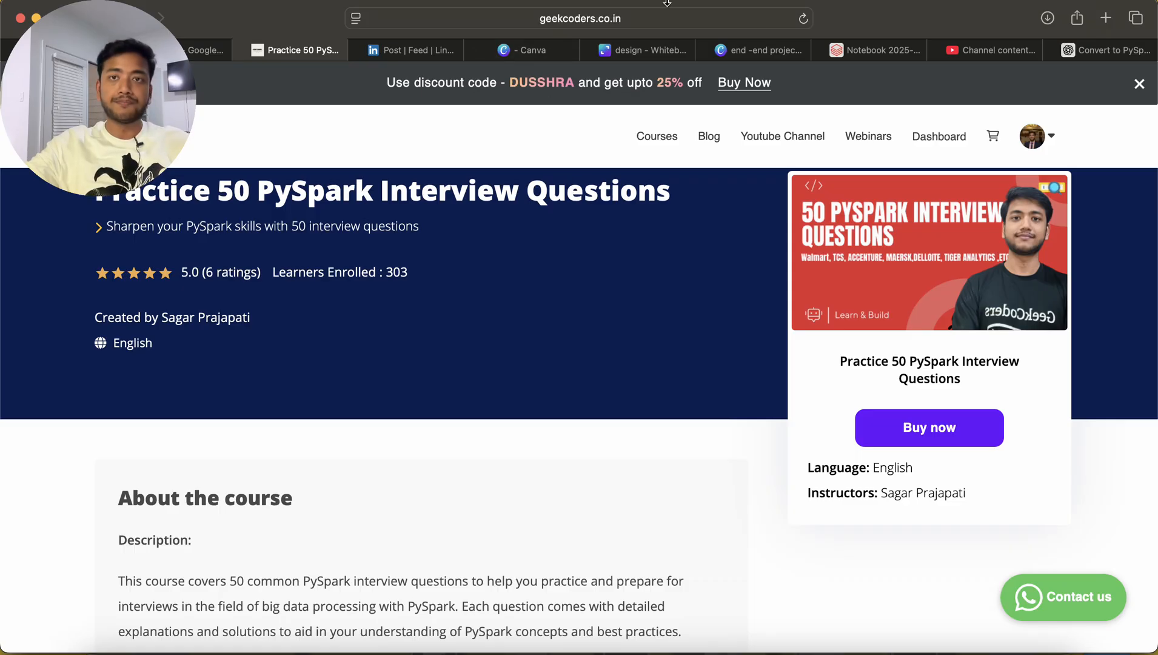
left_click(876, 50)
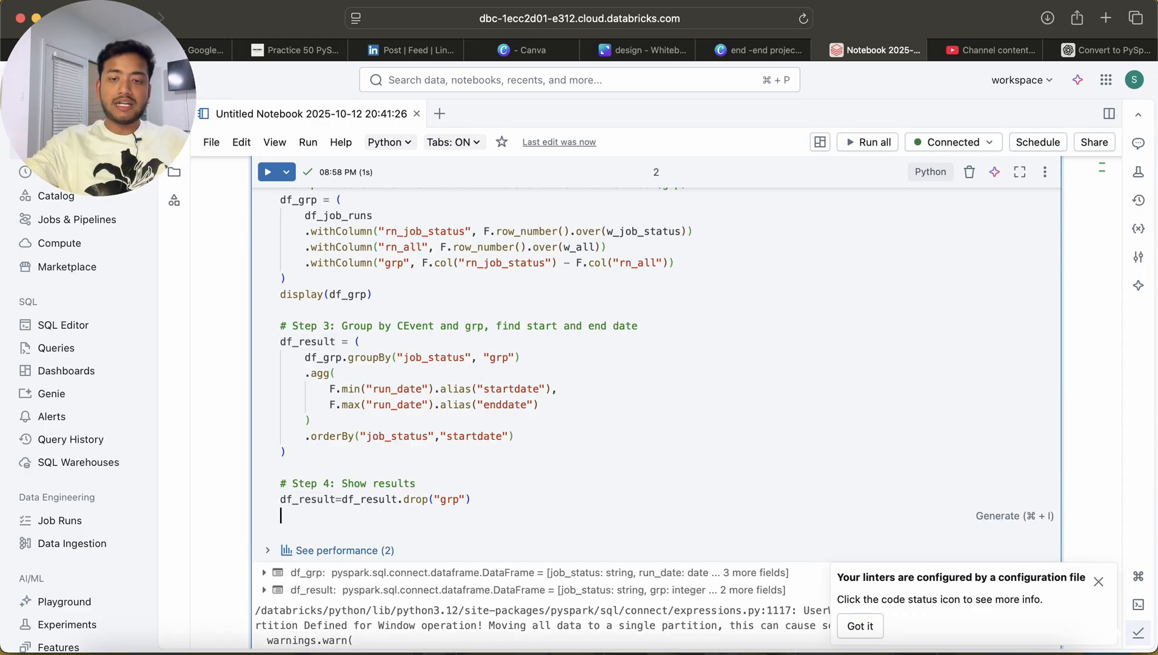
Add display(df_result) after dropping grp and re-run the cell to show job_status, startdate and enddate
type("display(df)")
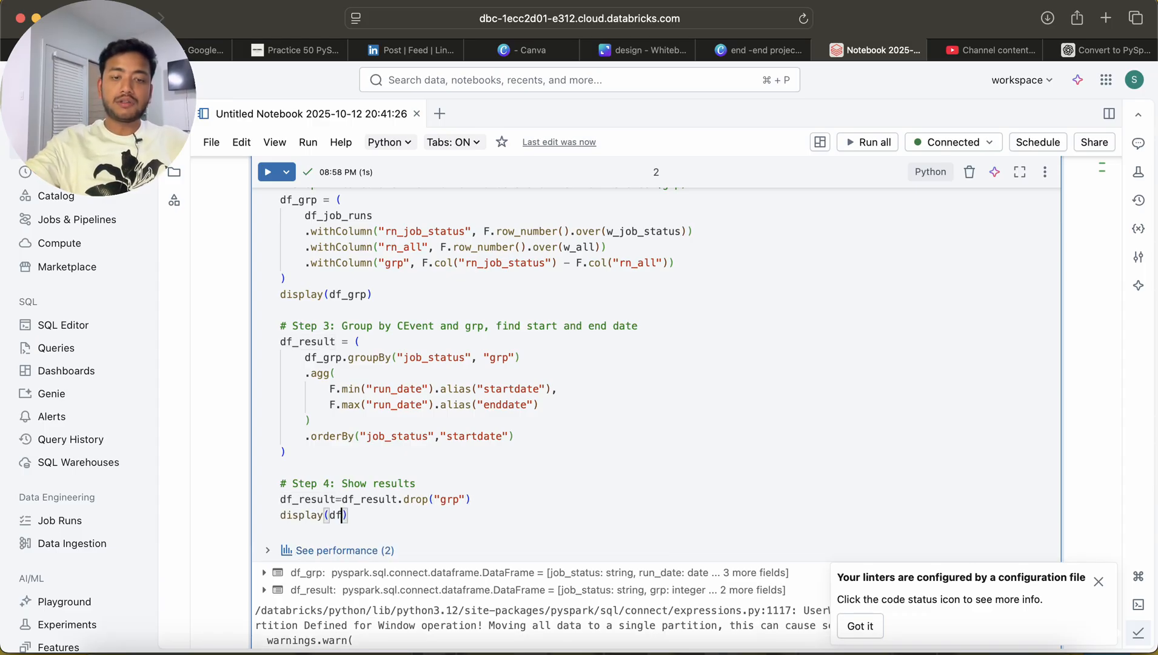
type("_result")
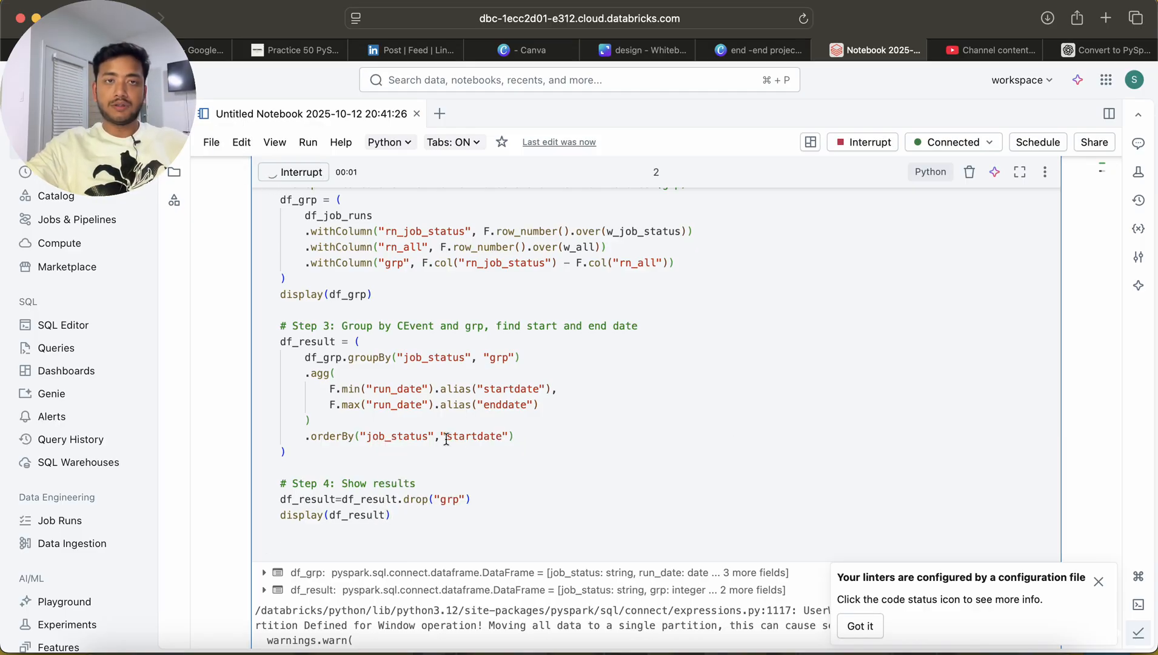
left_click(292, 172)
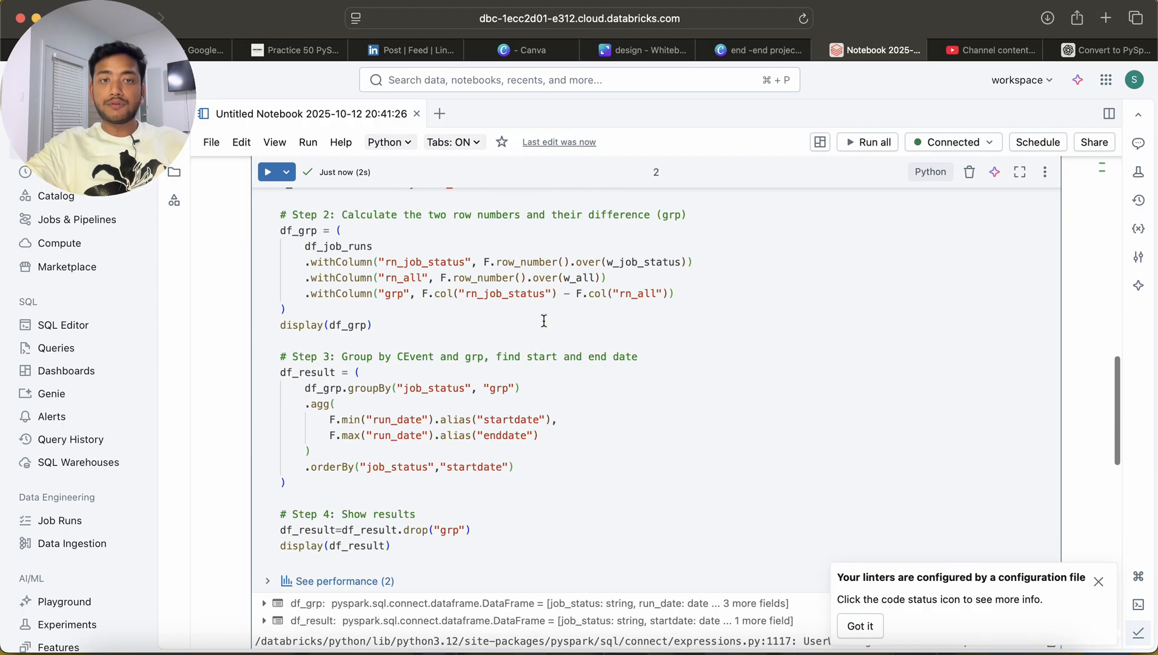
left_click_drag(300, 262, 561, 278)
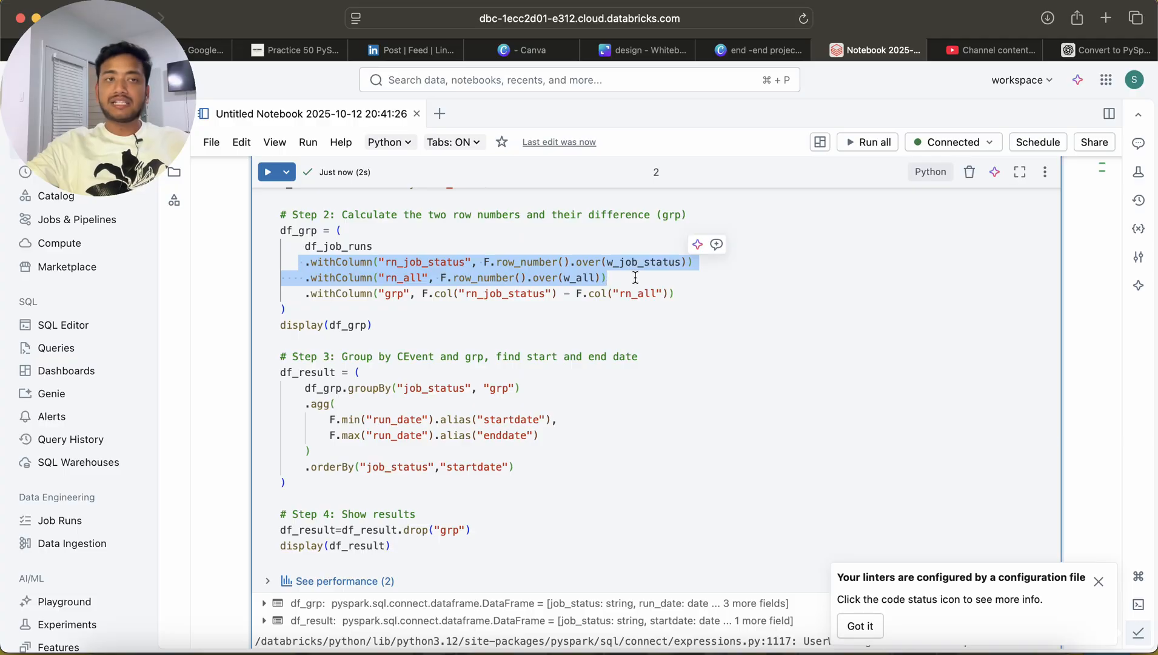
mouse_move(878, 338)
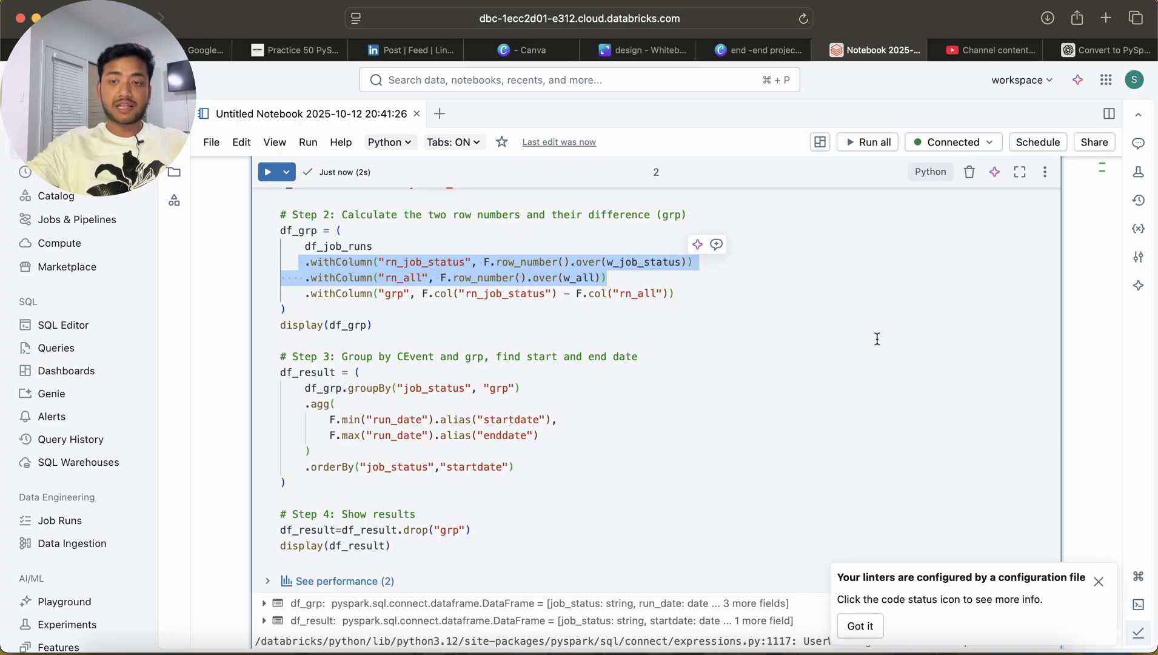